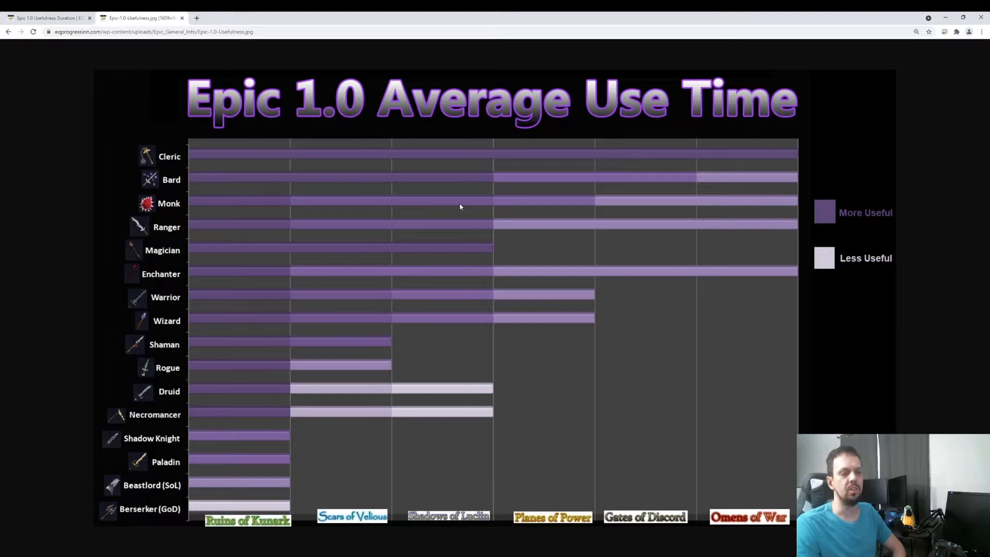
mouse_move(484, 381)
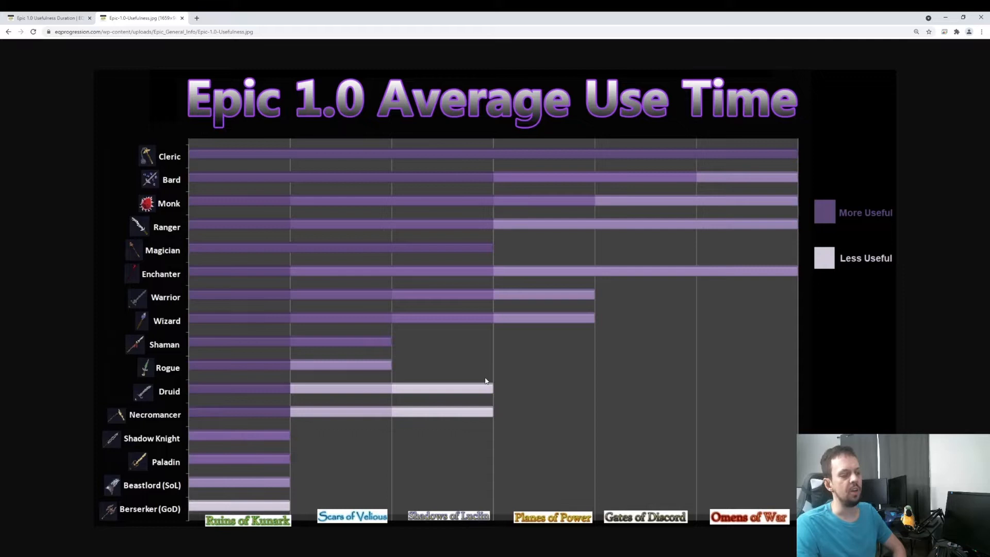
mouse_move(442, 473)
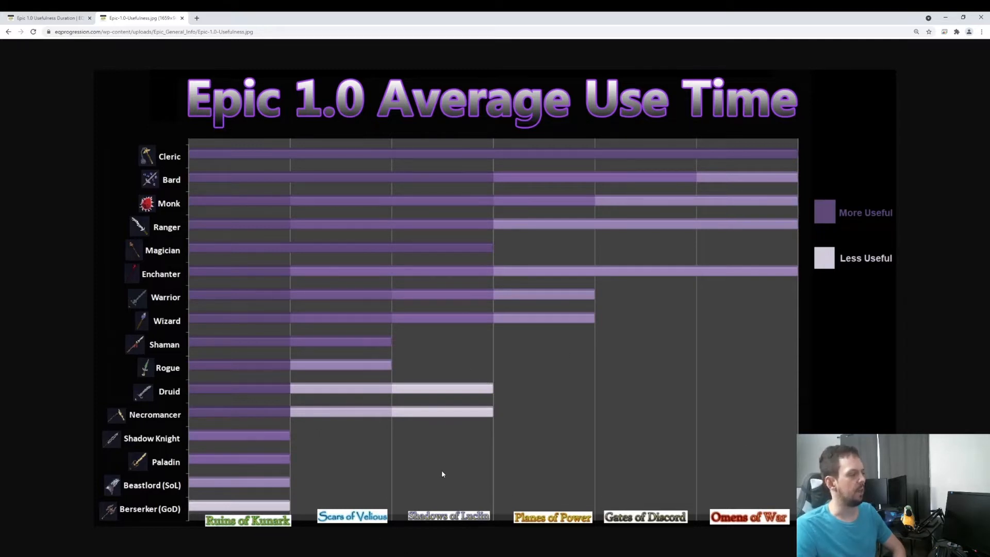
mouse_move(132, 547)
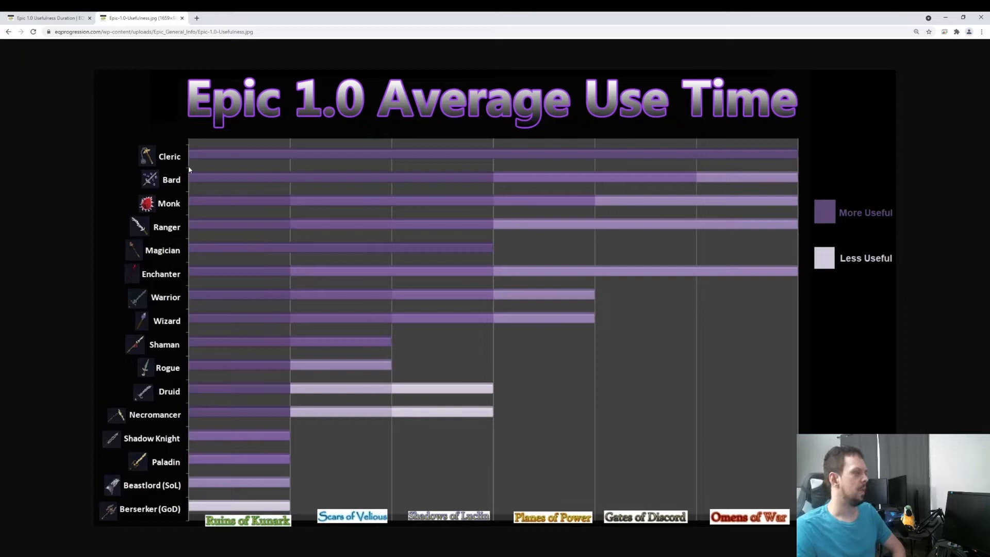
mouse_move(158, 156)
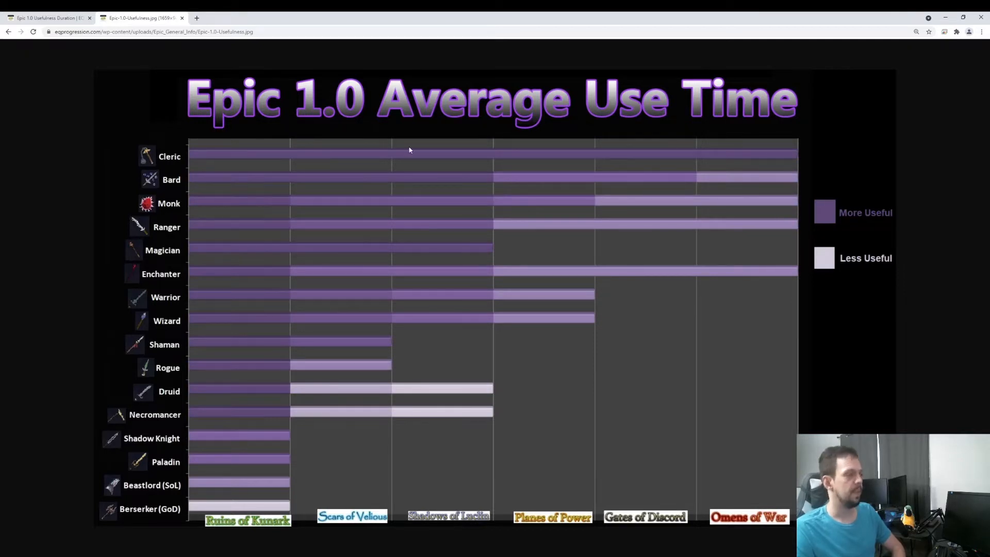
mouse_move(189, 180)
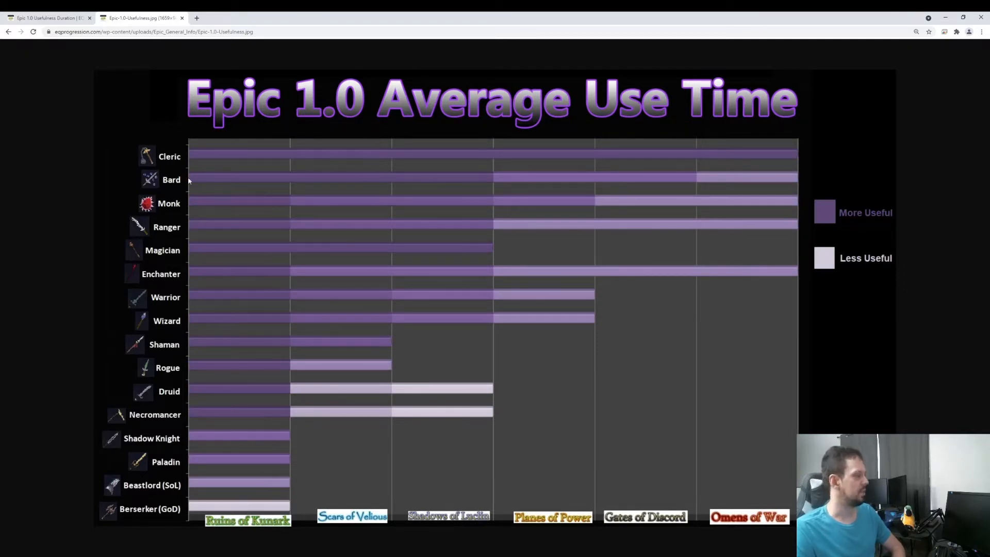
mouse_move(252, 182)
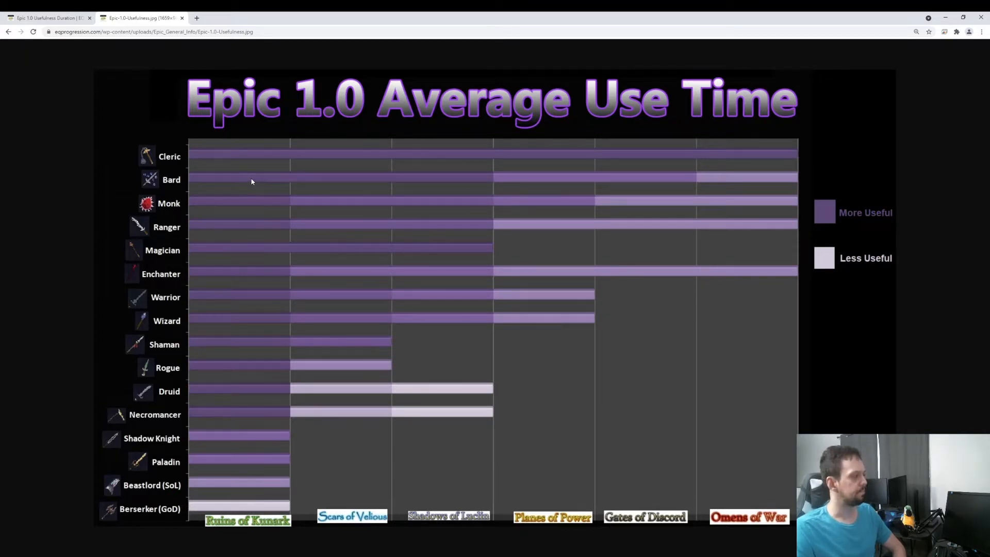
mouse_move(611, 192)
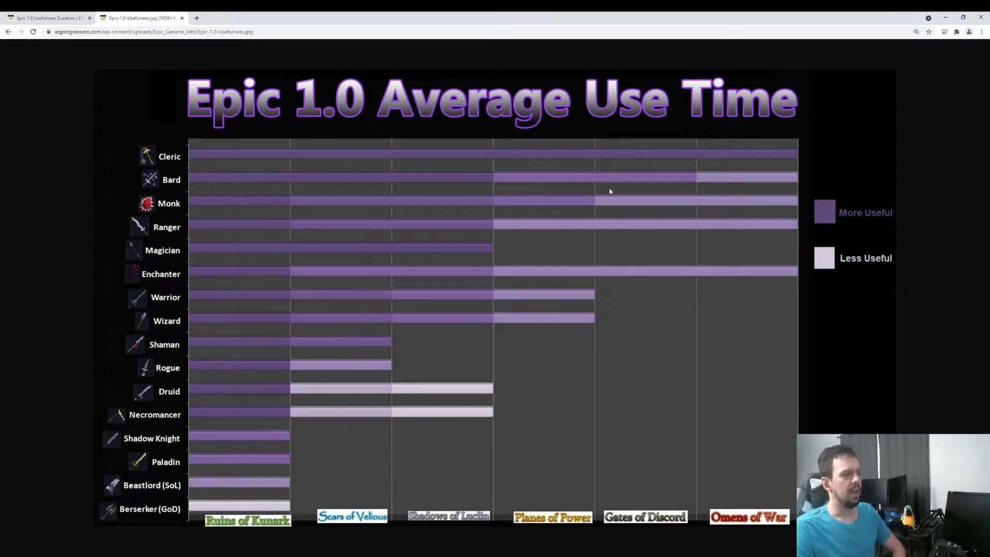
mouse_move(552, 197)
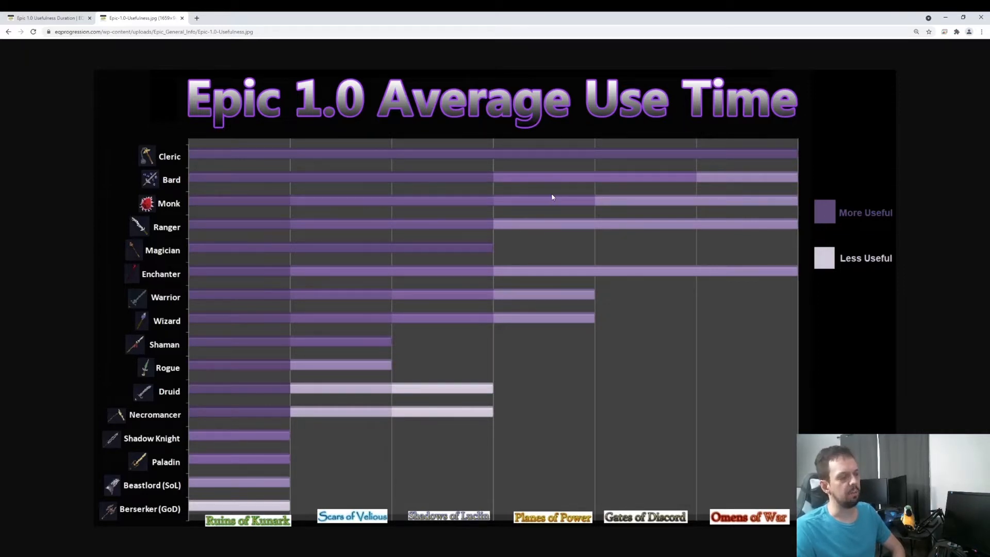
mouse_move(645, 178)
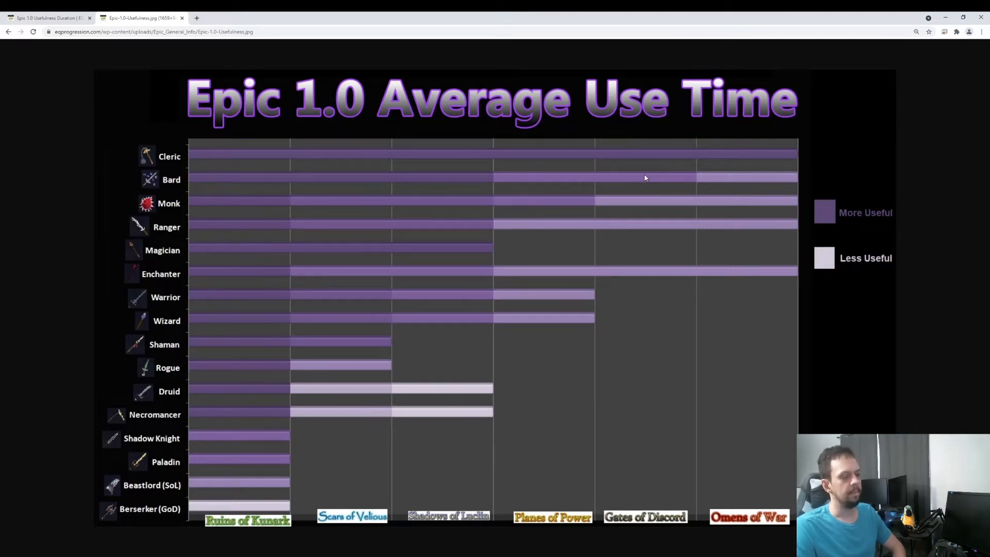
mouse_move(773, 175)
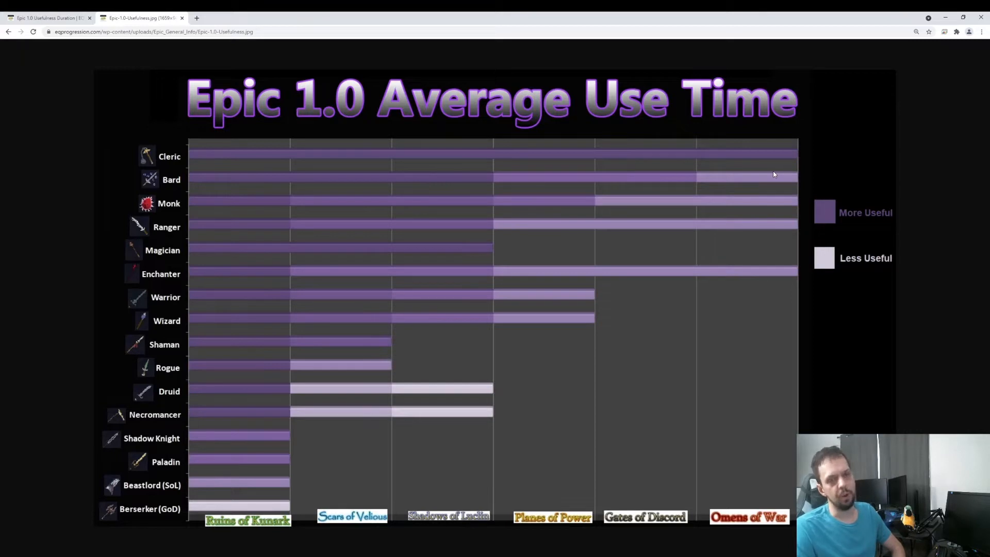
mouse_move(756, 169)
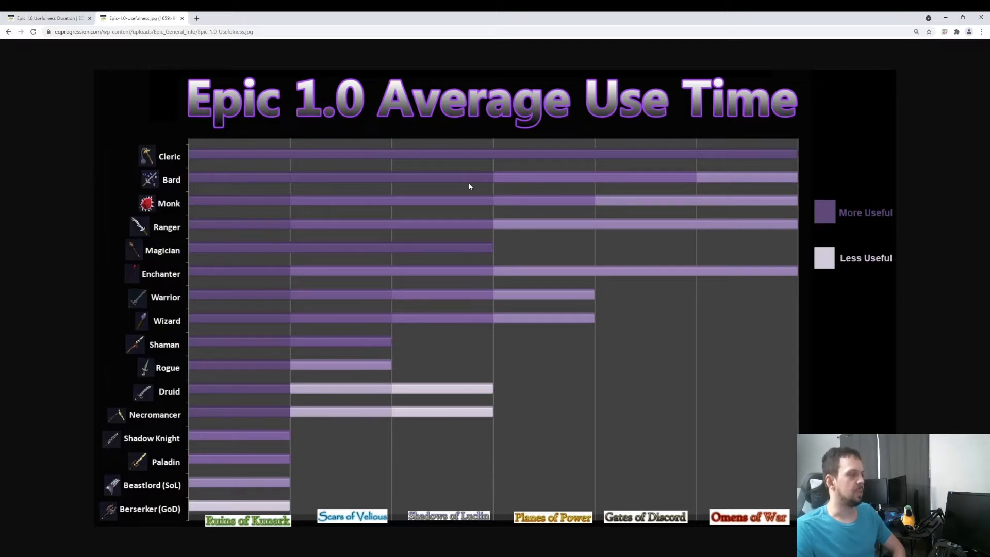
mouse_move(625, 188)
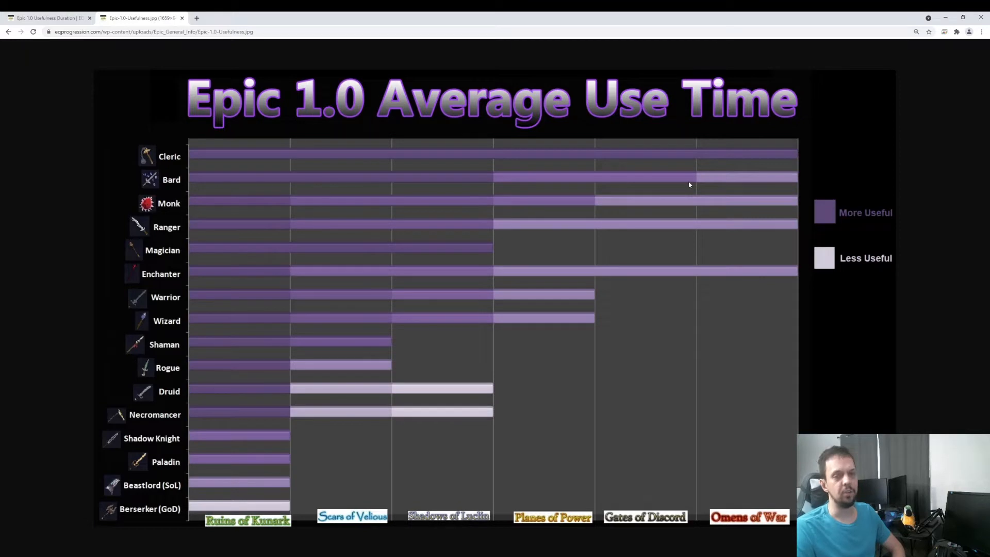
mouse_move(745, 180)
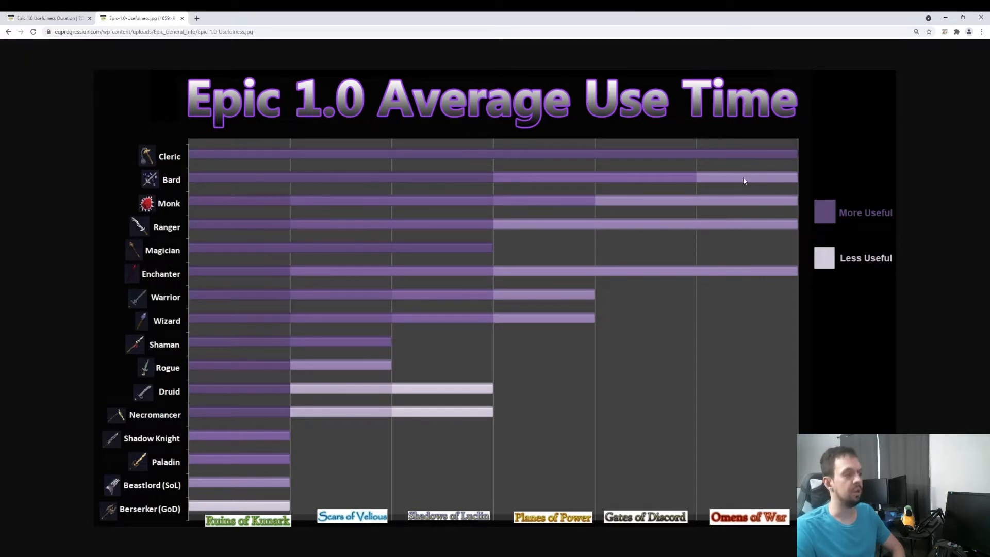
mouse_move(740, 180)
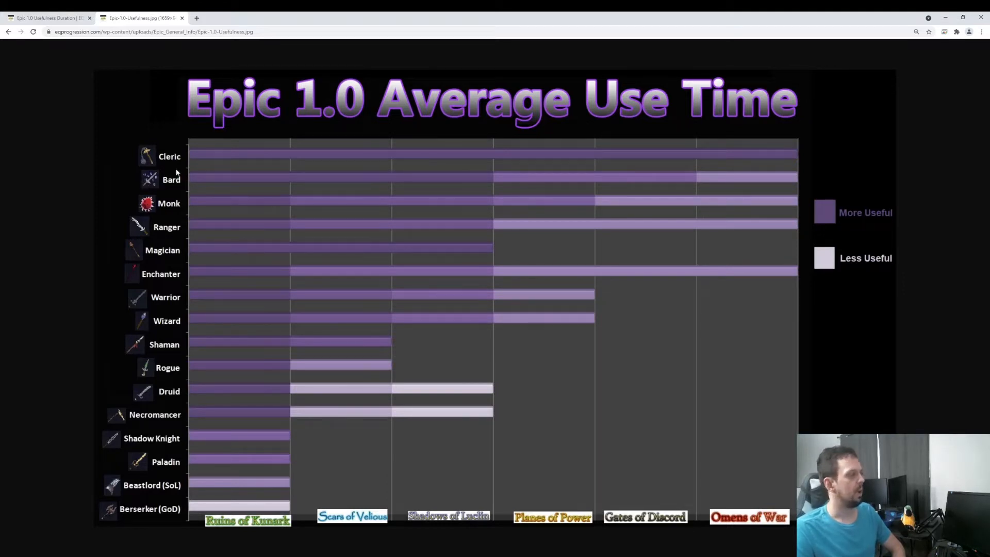
mouse_move(153, 206)
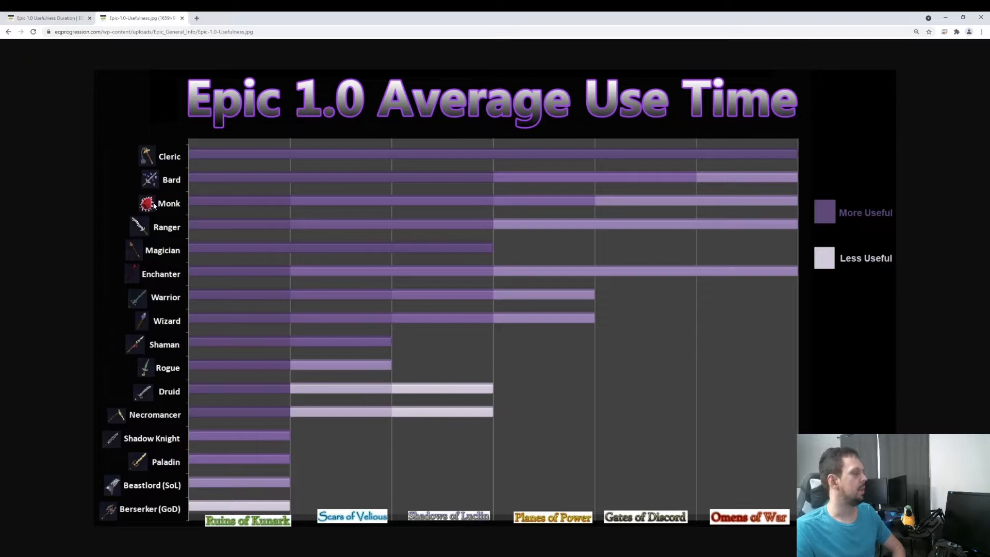
mouse_move(165, 214)
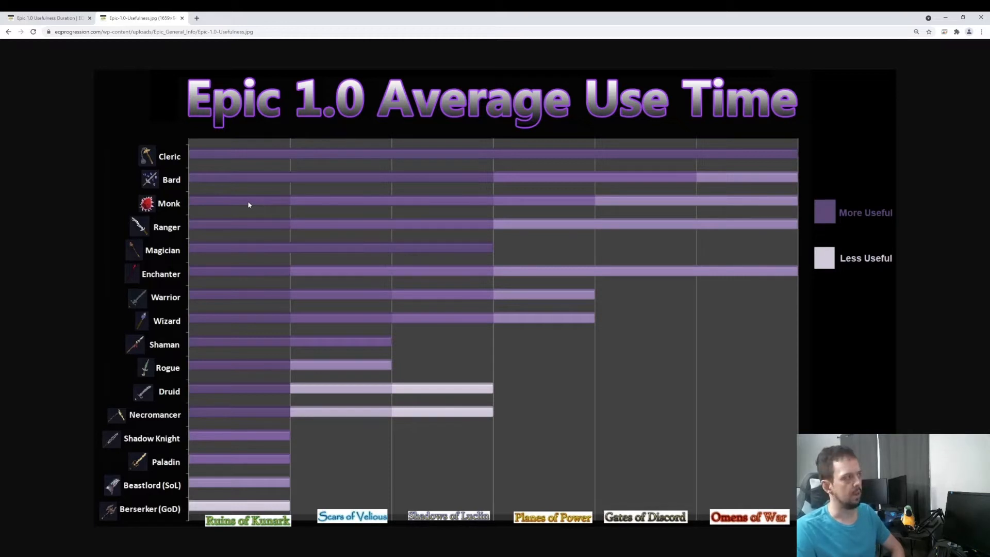
mouse_move(291, 208)
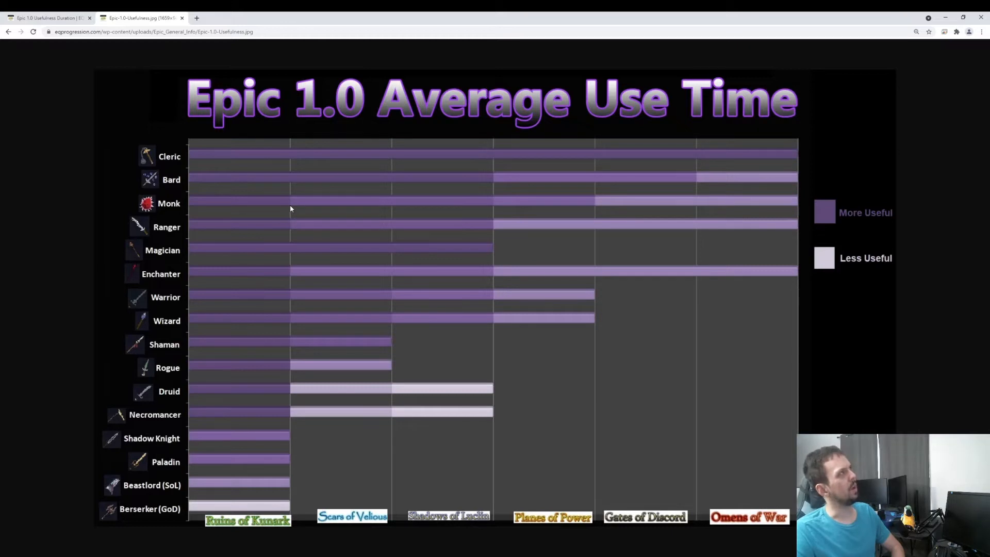
mouse_move(287, 192)
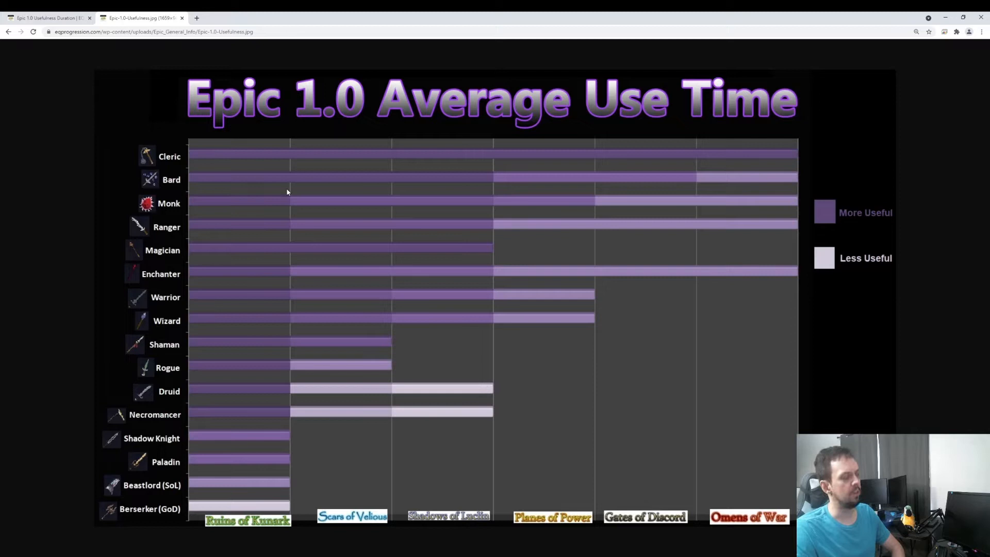
mouse_move(409, 202)
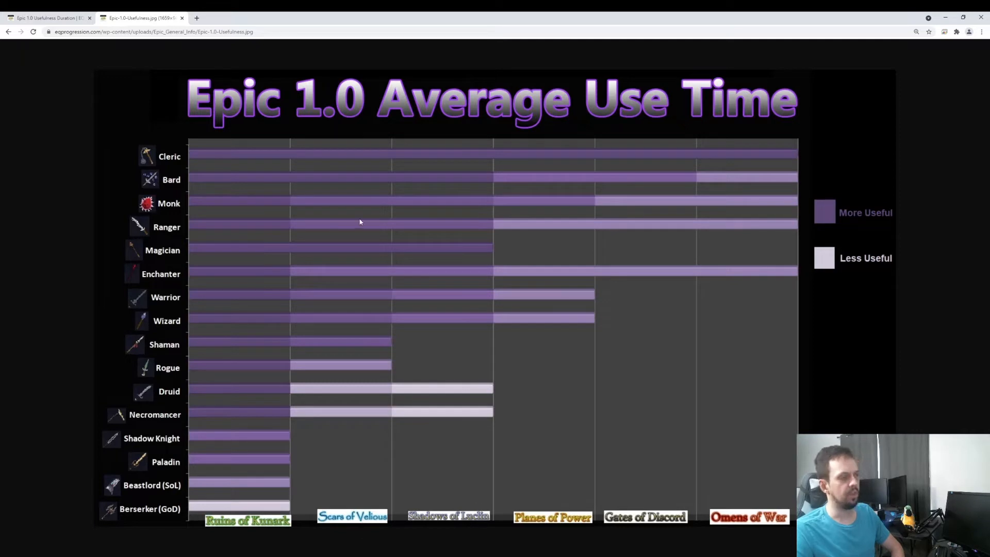
mouse_move(353, 213)
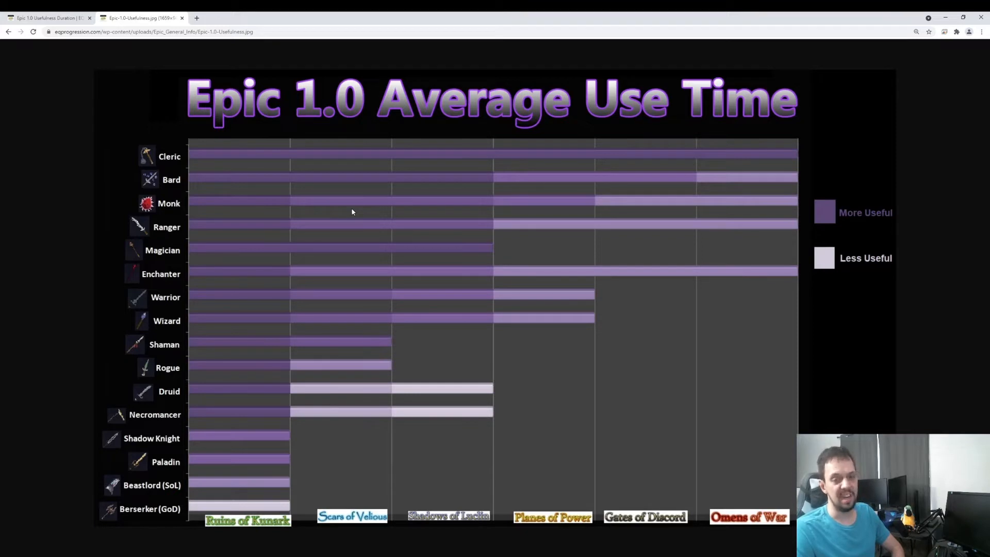
mouse_move(806, 222)
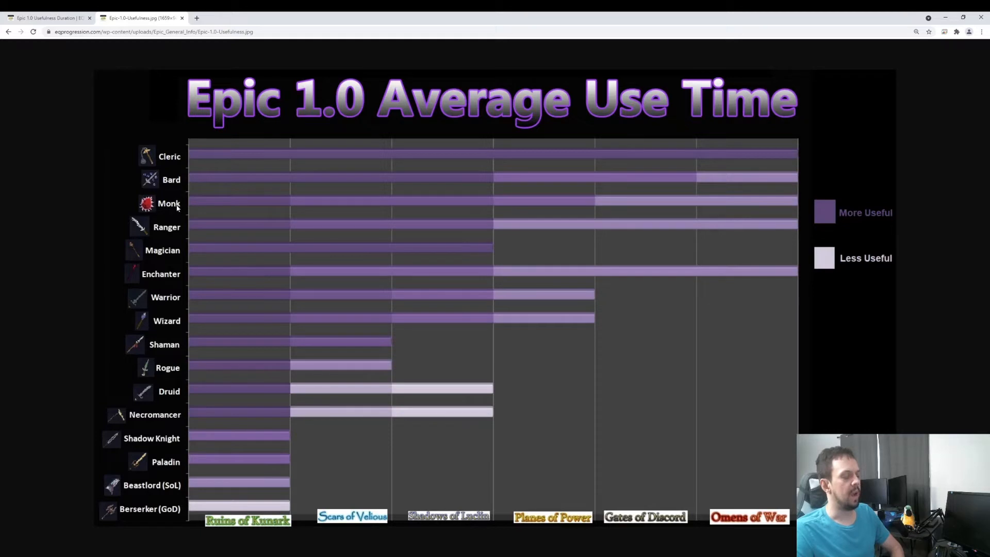
mouse_move(533, 206)
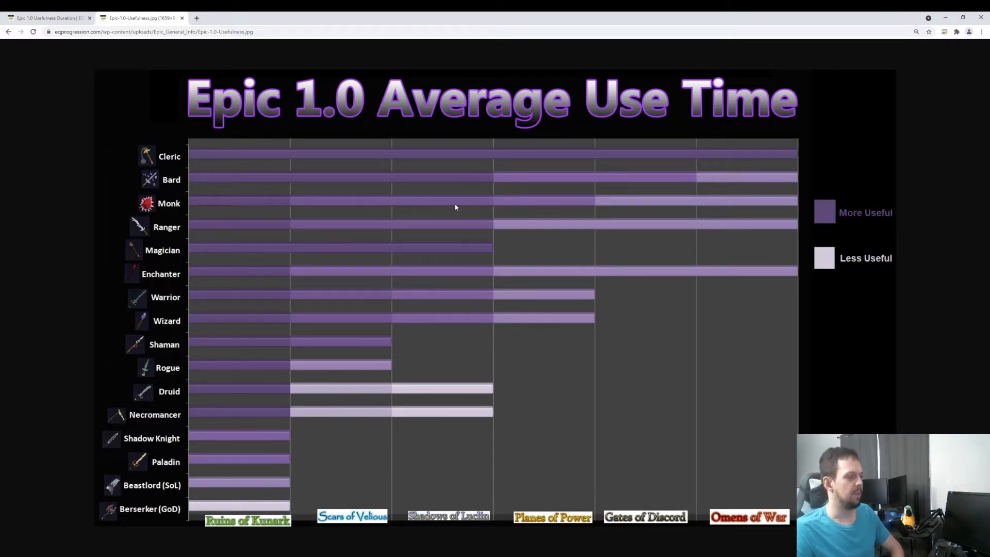
mouse_move(716, 202)
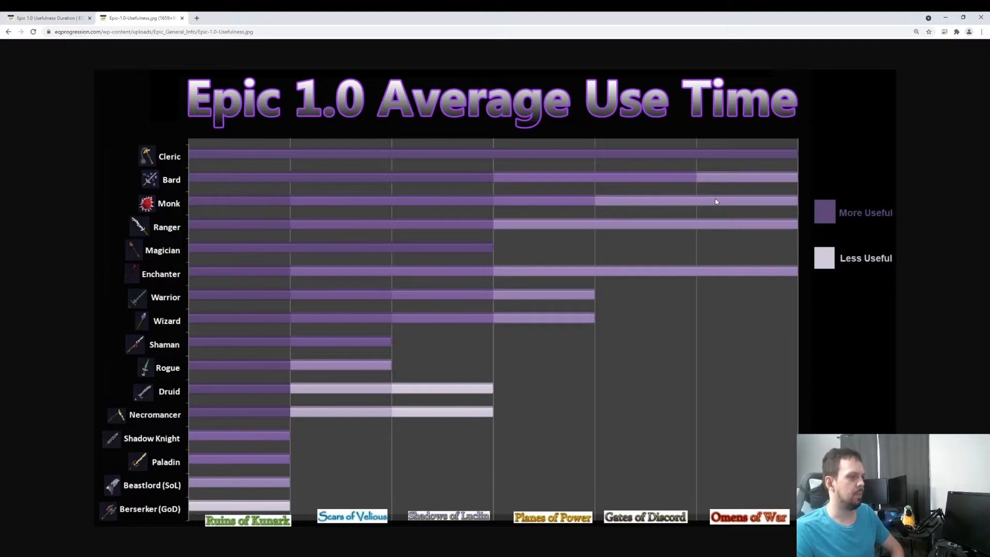
mouse_move(834, 200)
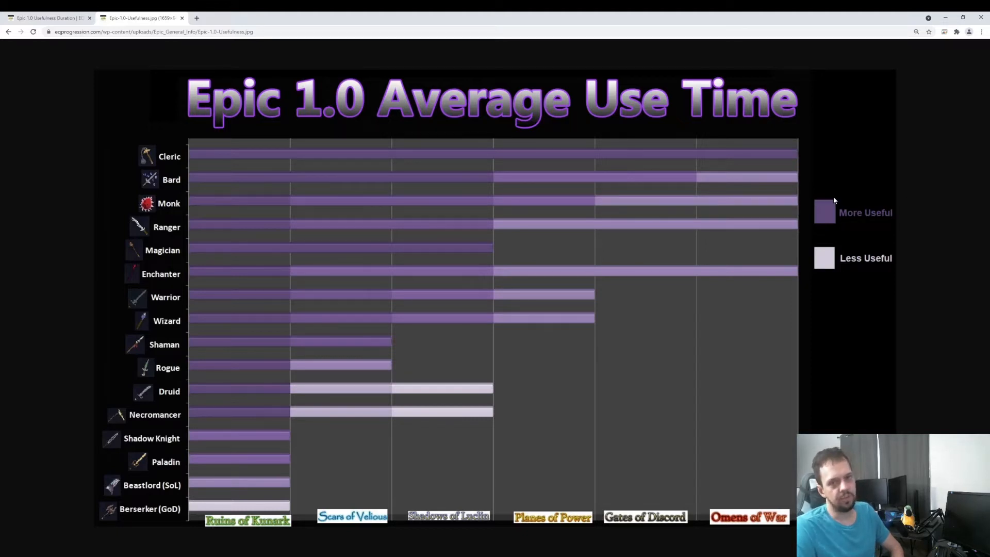
mouse_move(679, 188)
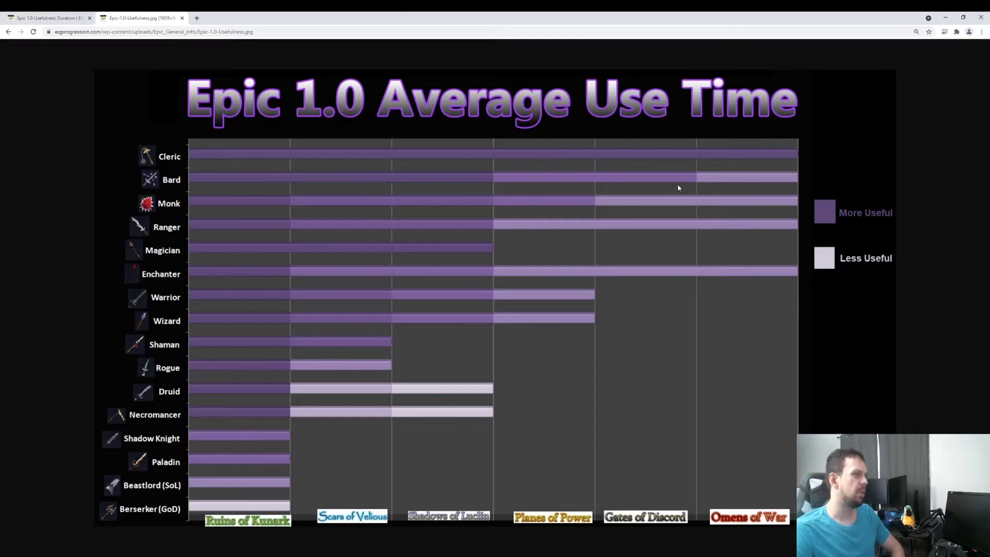
mouse_move(846, 196)
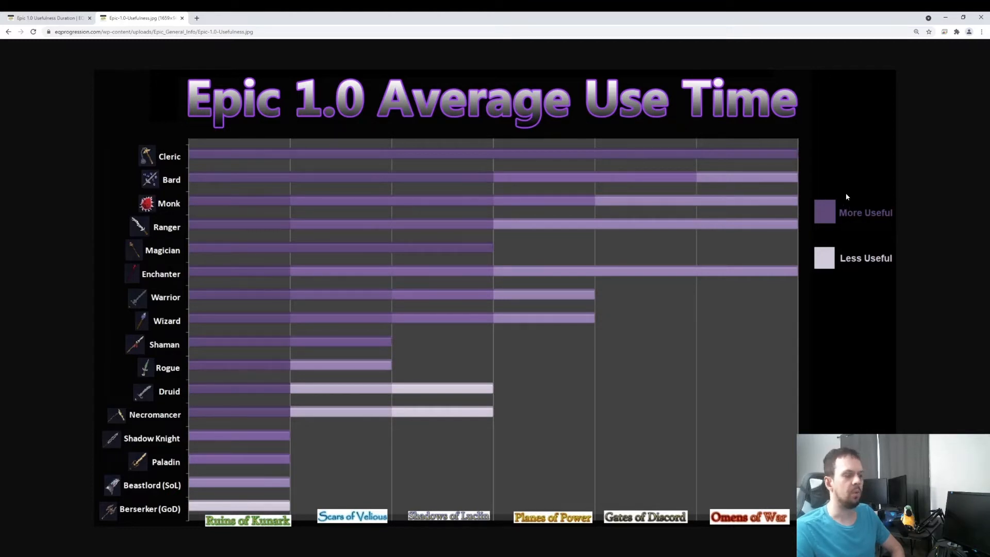
mouse_move(219, 194)
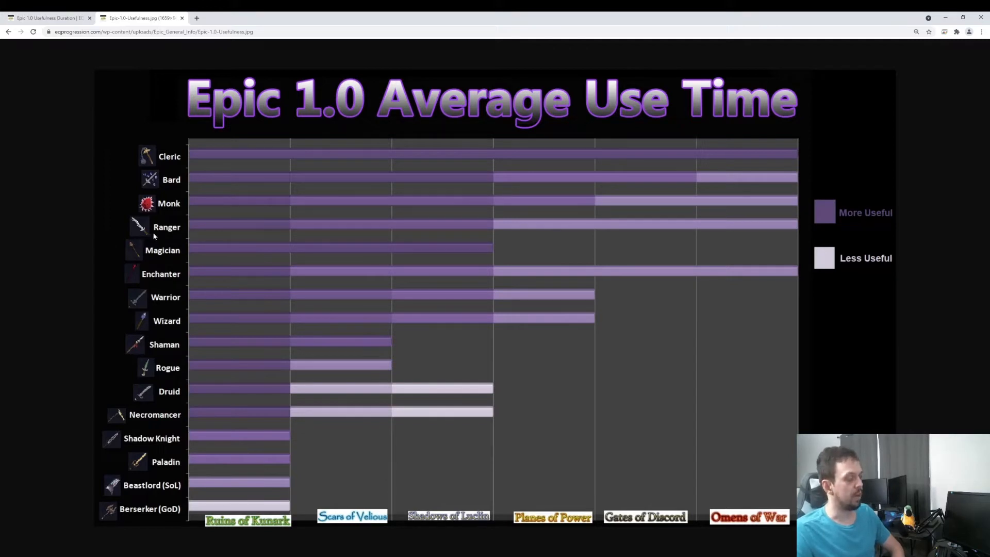
mouse_move(216, 233)
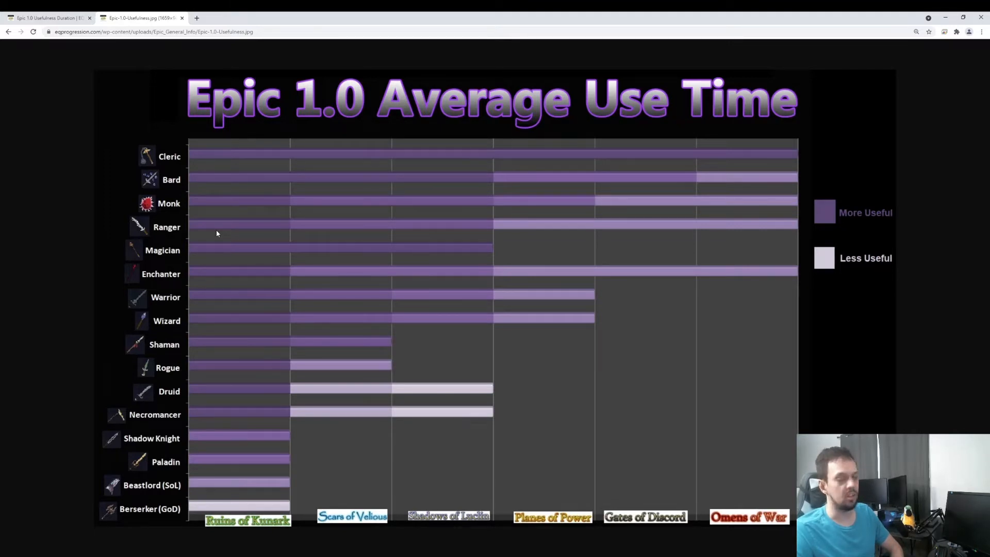
mouse_move(810, 223)
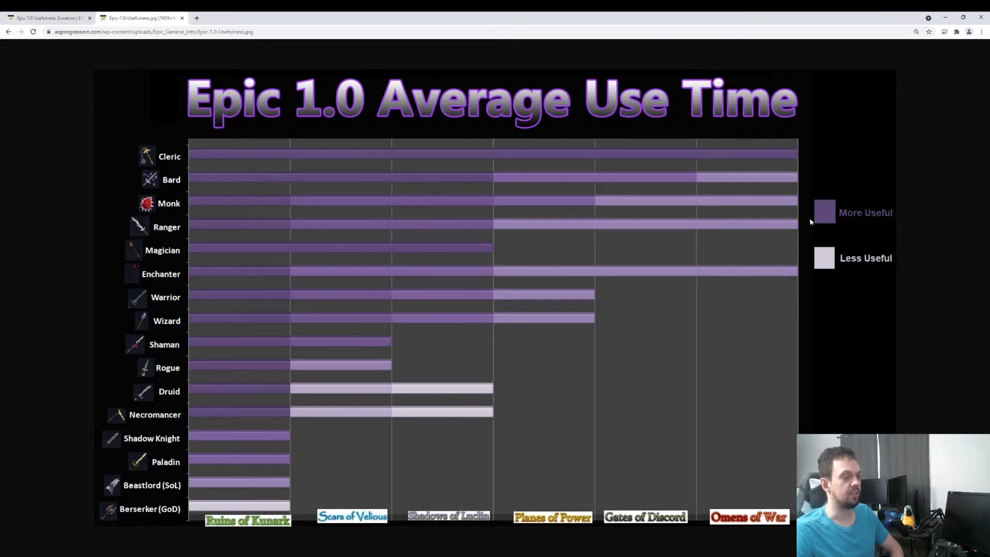
mouse_move(787, 235)
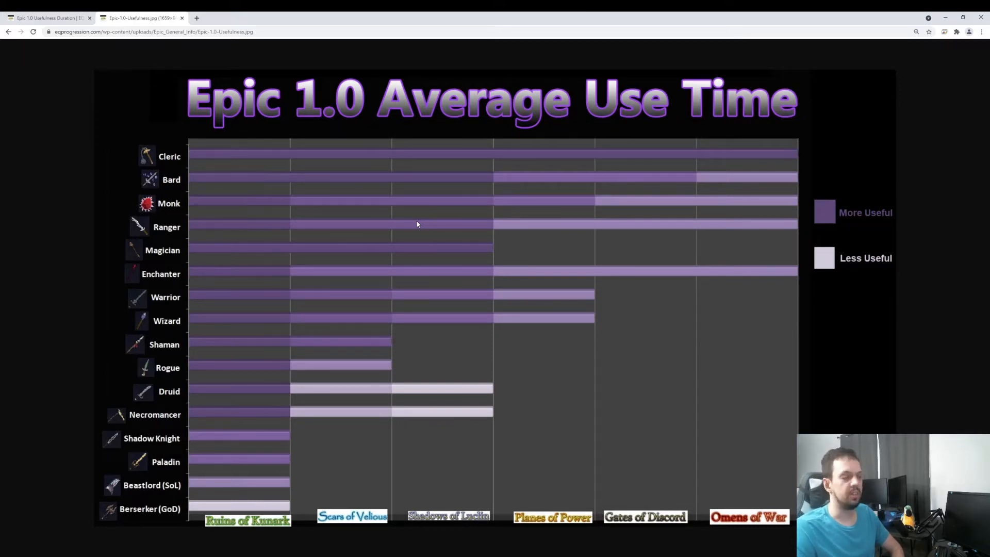
mouse_move(180, 258)
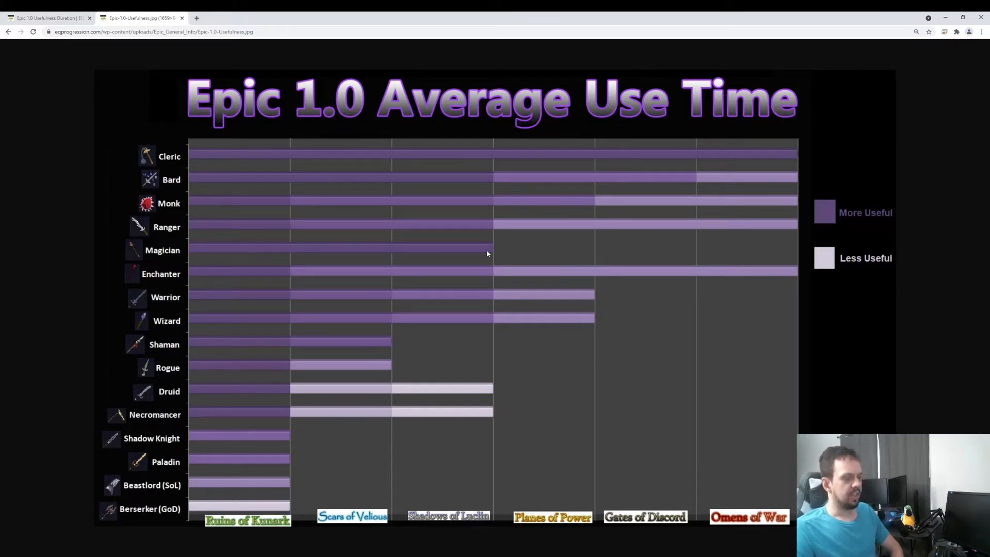
mouse_move(254, 261)
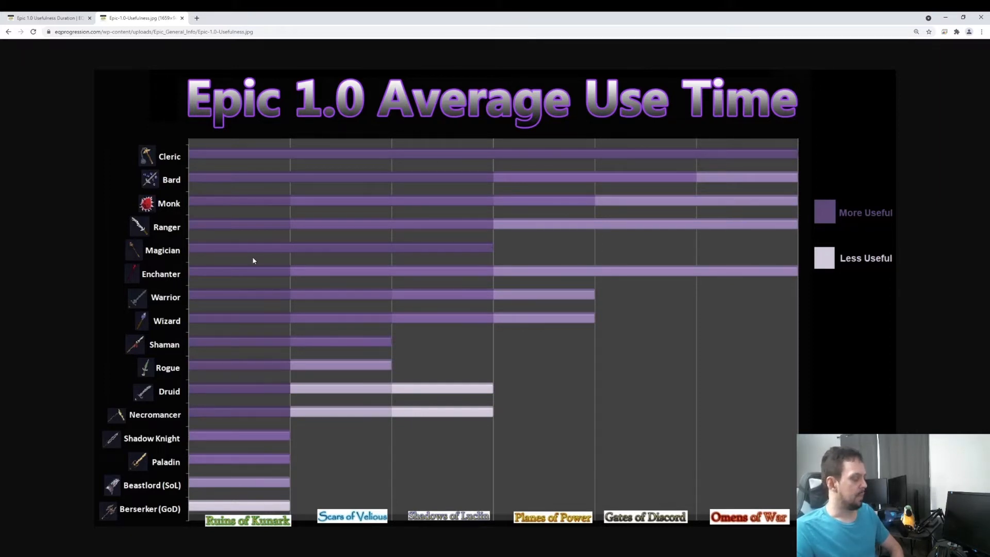
mouse_move(288, 258)
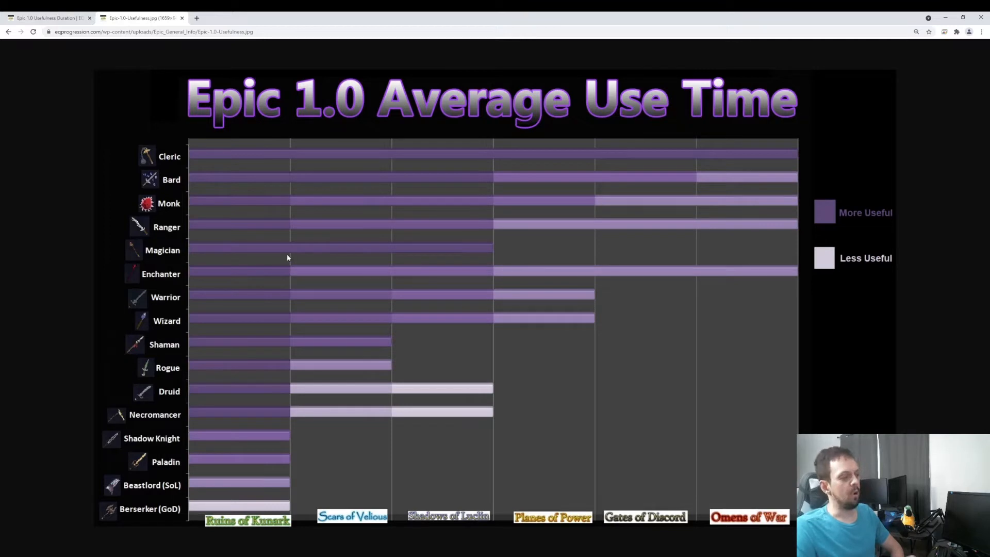
mouse_move(662, 278)
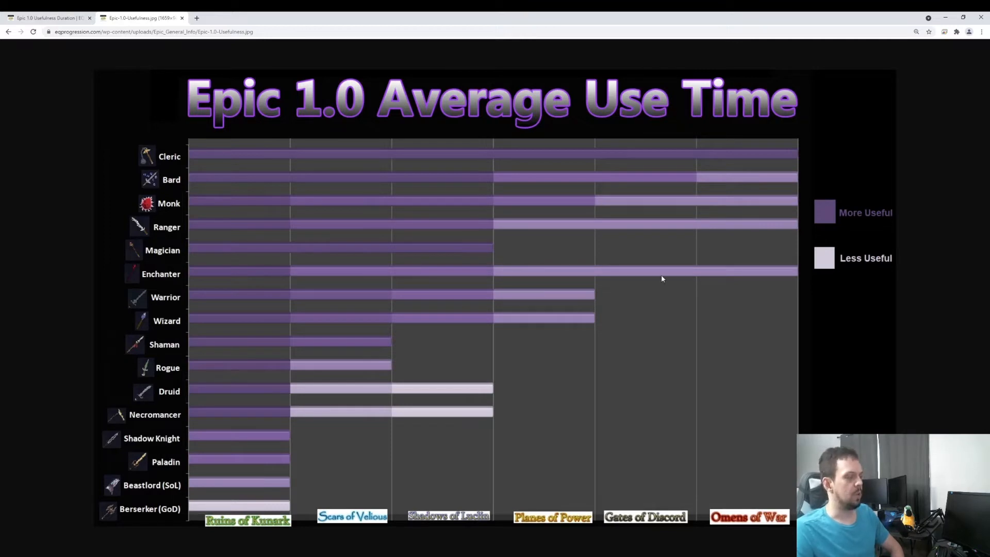
mouse_move(542, 248)
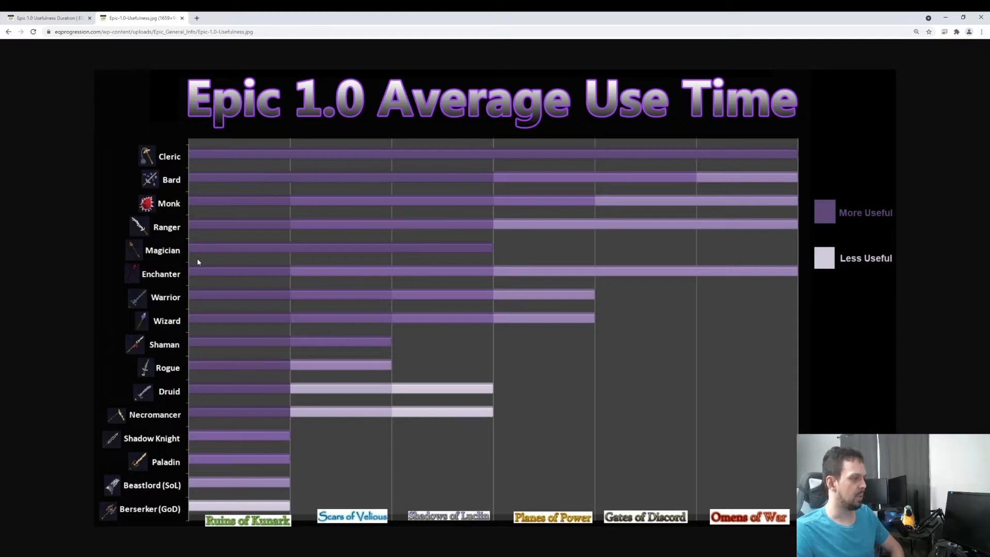
mouse_move(457, 249)
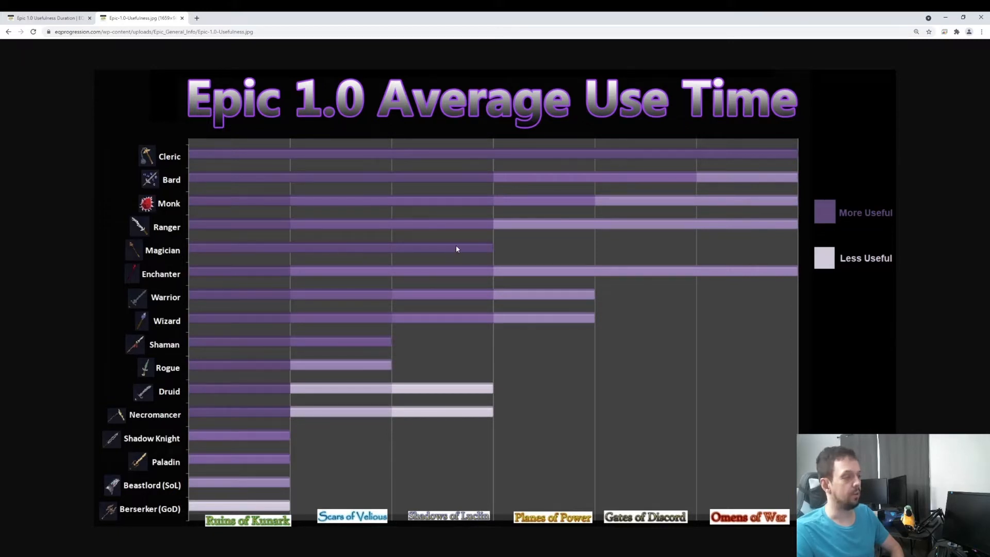
mouse_move(384, 251)
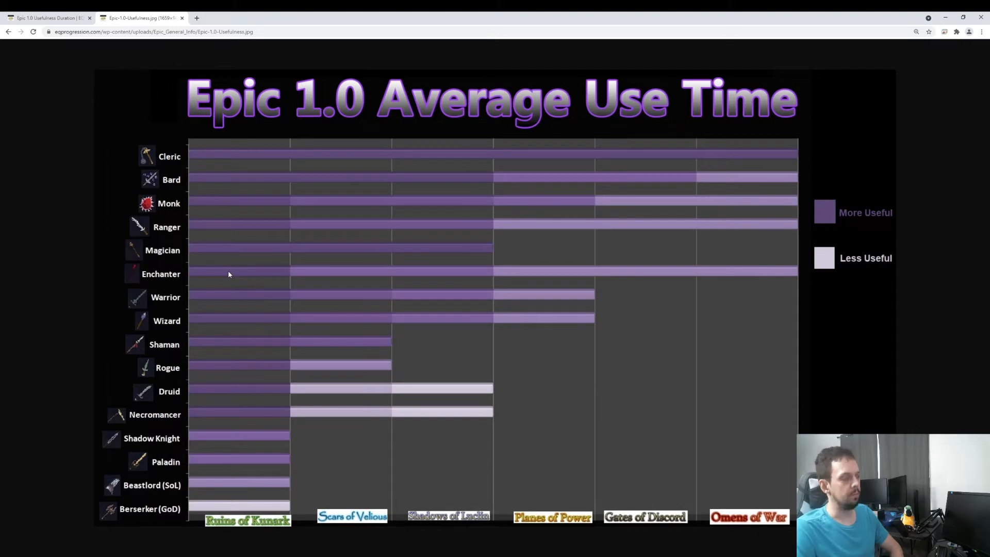
mouse_move(468, 278)
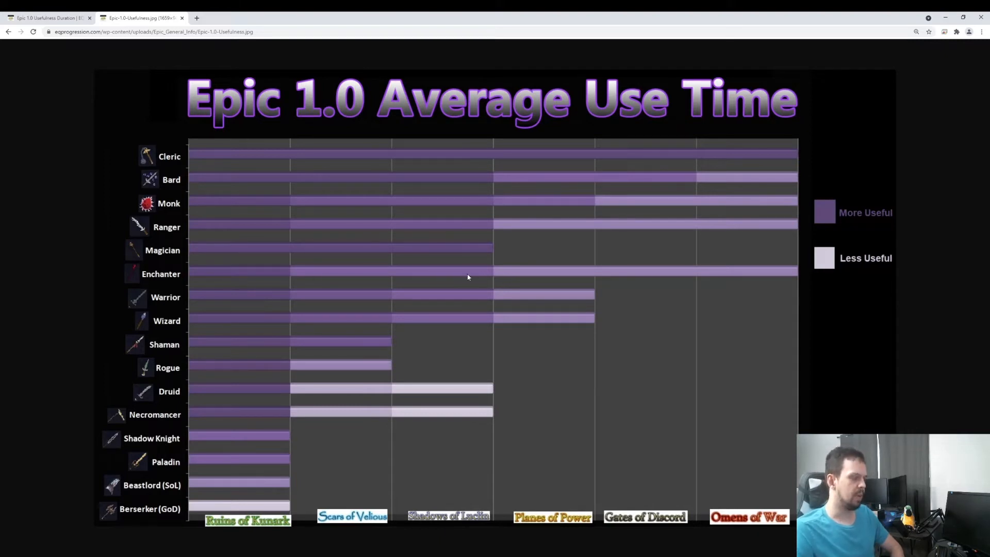
mouse_move(132, 281)
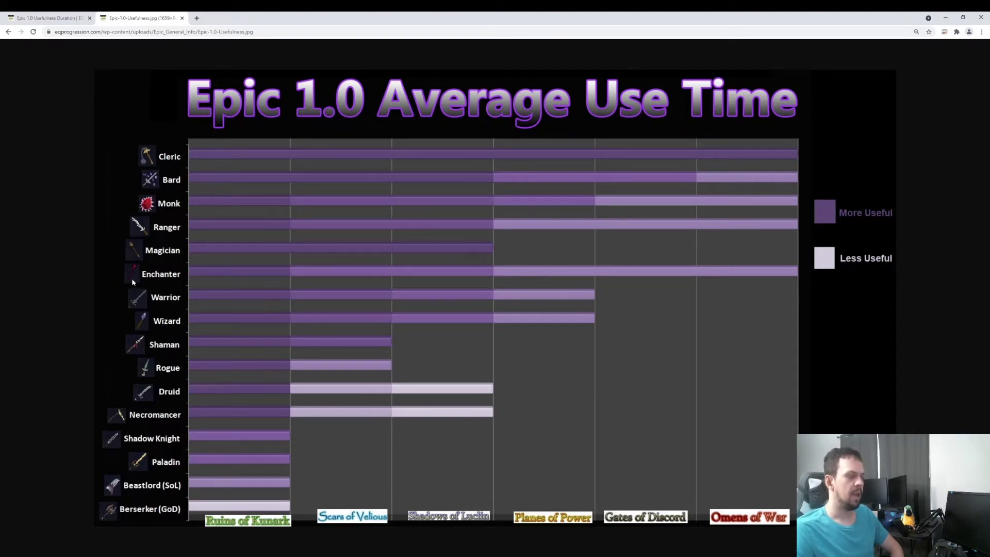
mouse_move(534, 274)
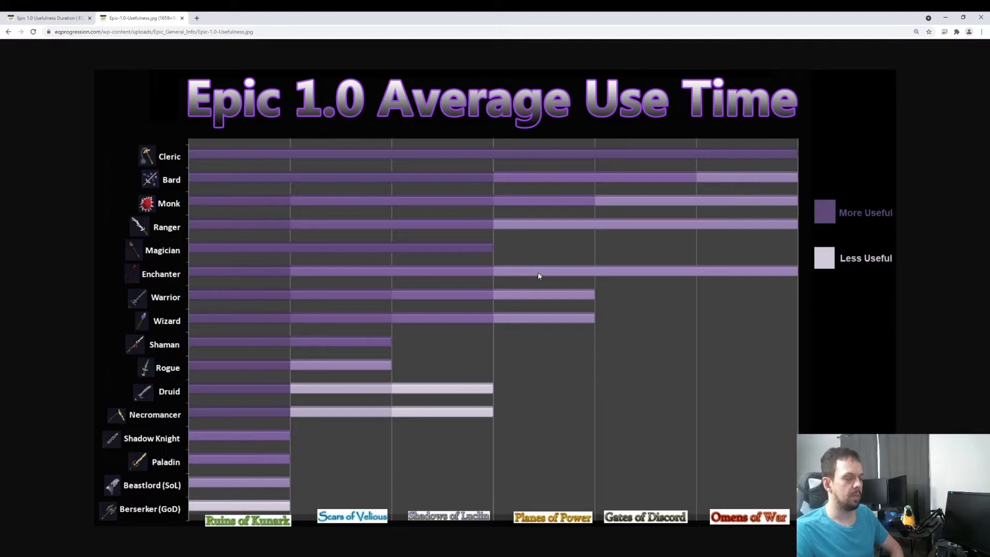
mouse_move(536, 275)
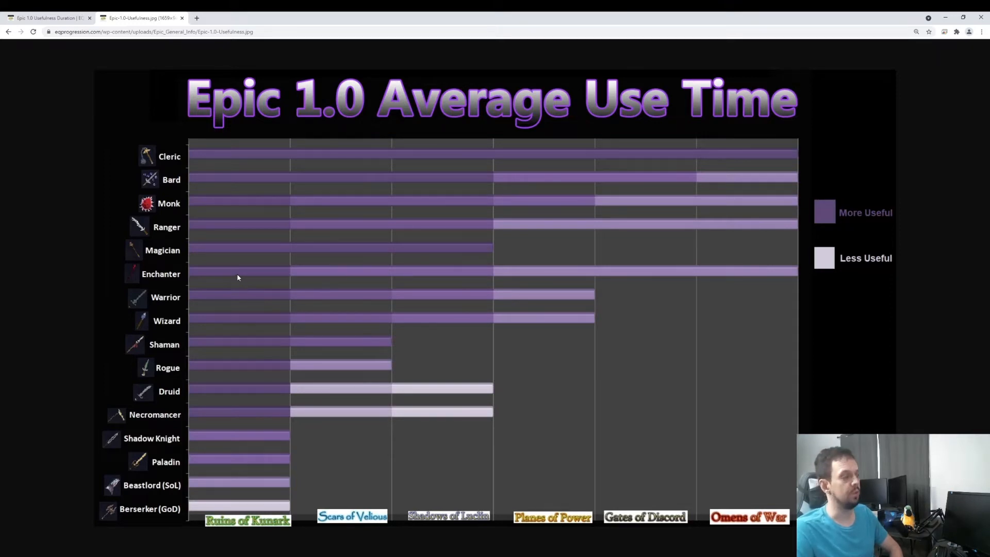
mouse_move(281, 269)
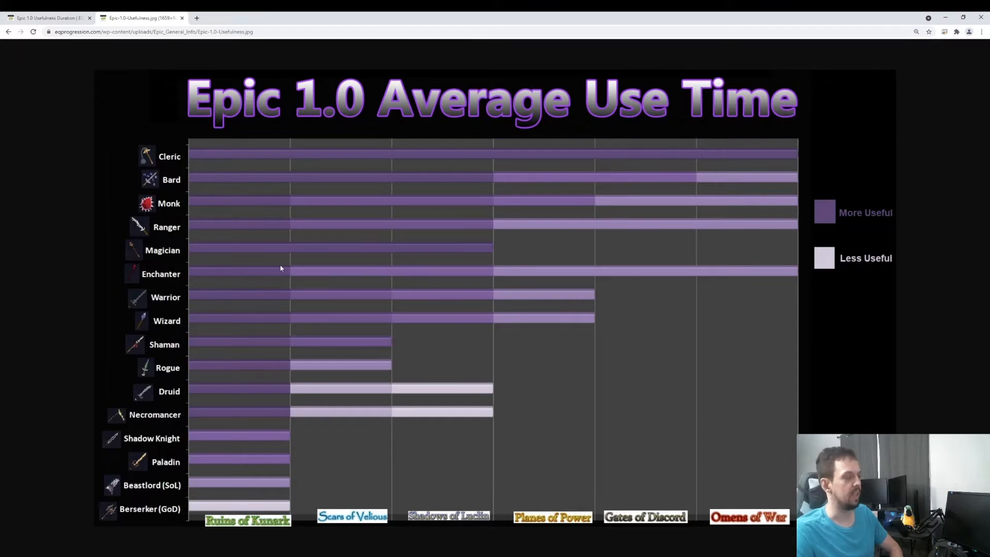
mouse_move(806, 274)
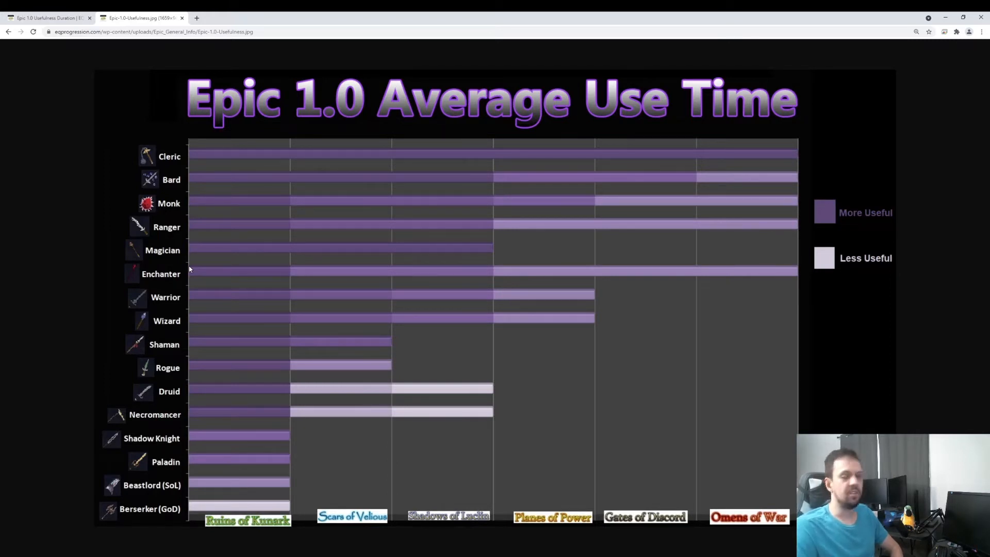
mouse_move(174, 264)
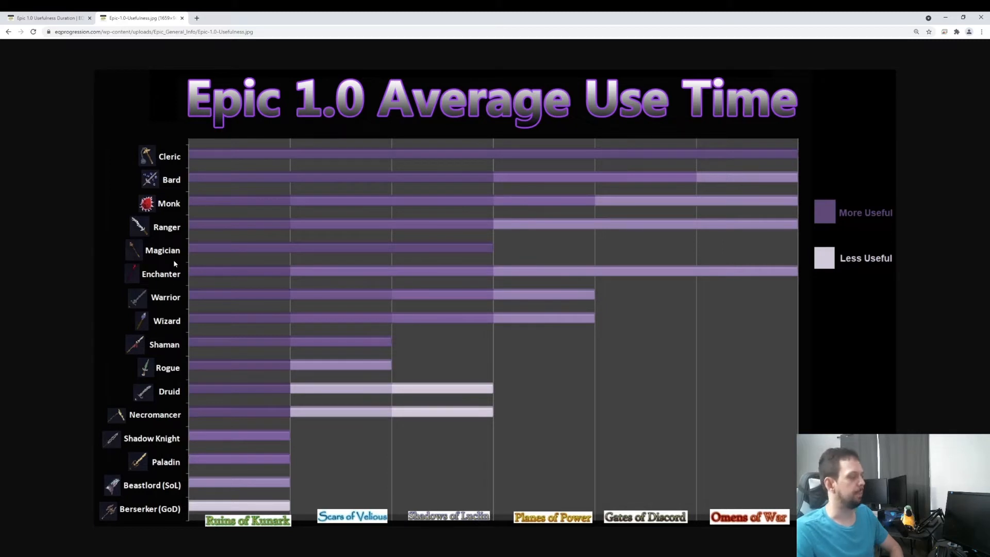
mouse_move(208, 304)
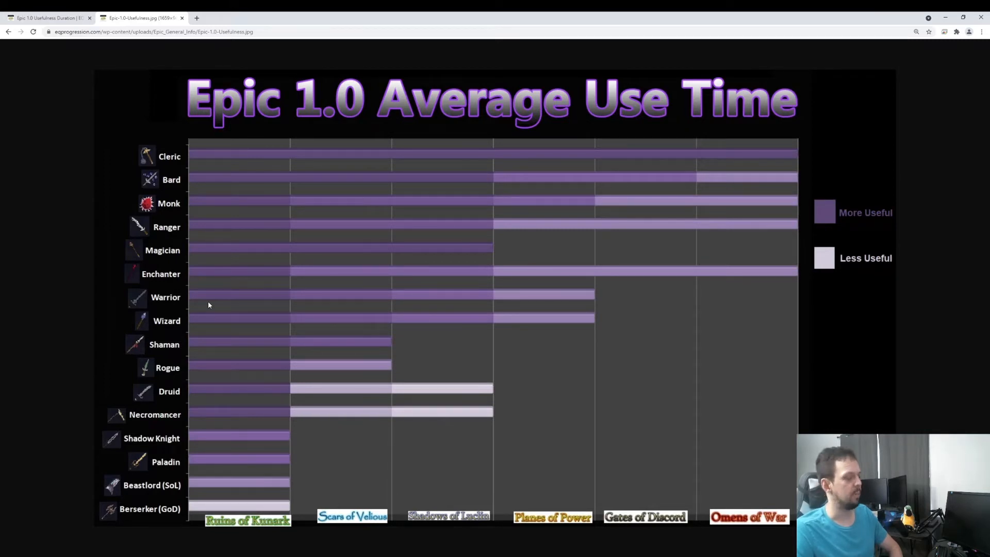
mouse_move(194, 297)
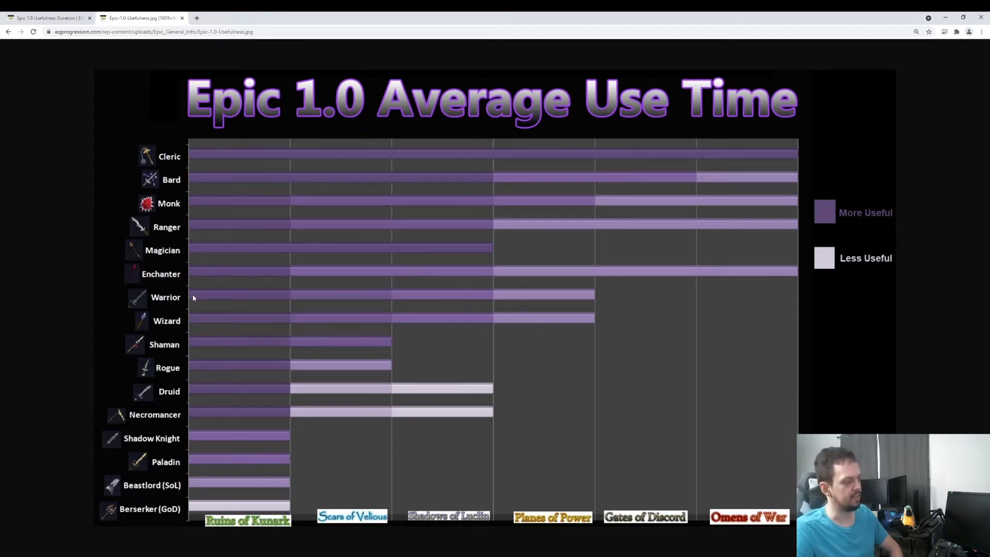
mouse_move(231, 301)
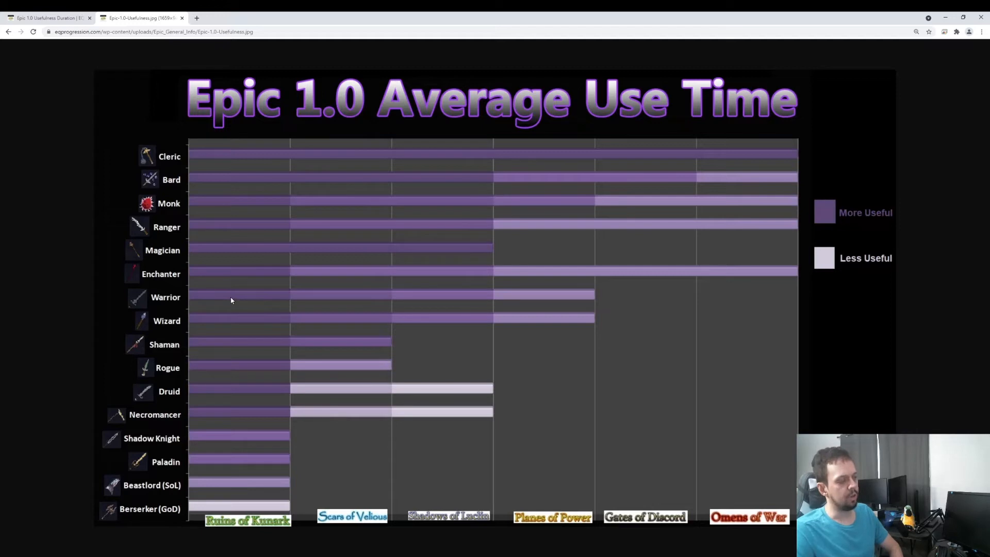
mouse_move(313, 301)
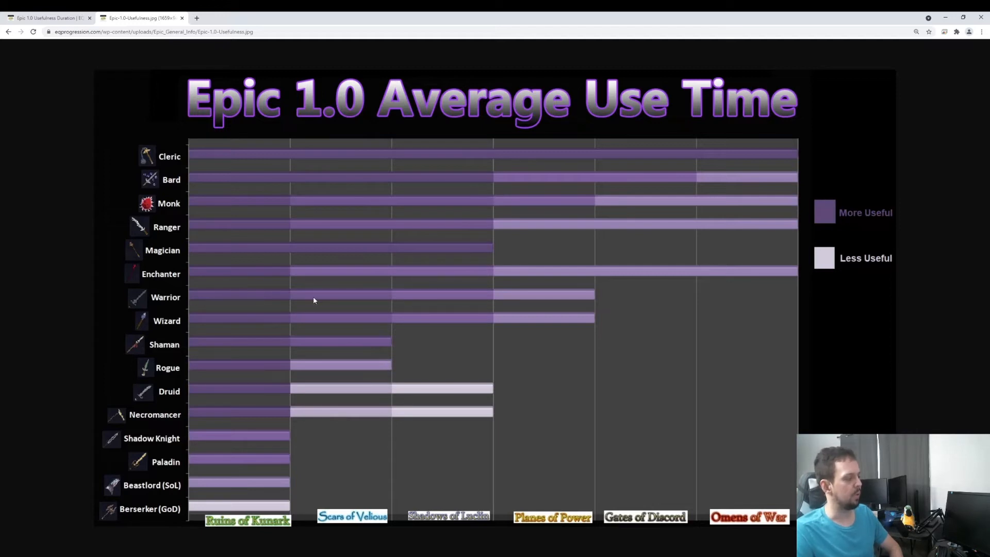
mouse_move(211, 298)
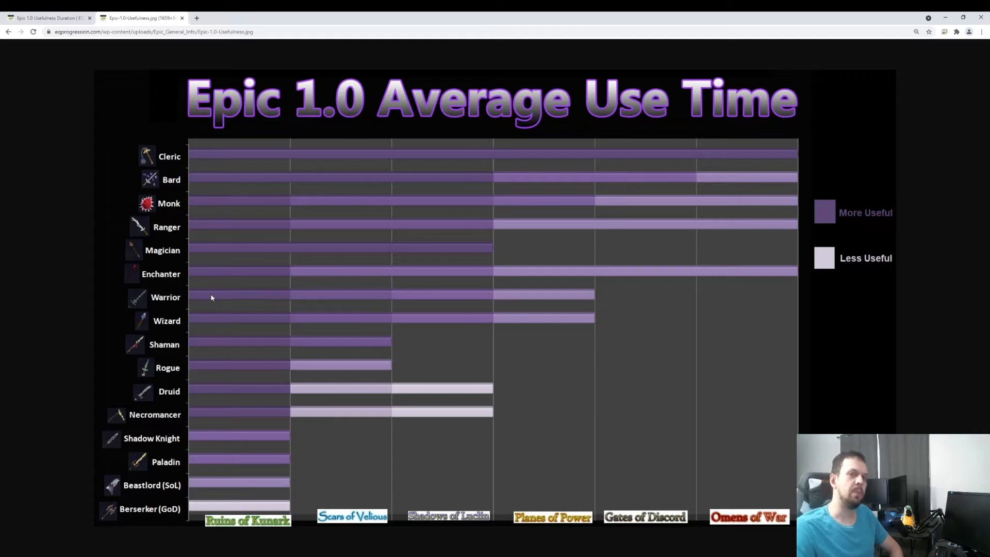
mouse_move(363, 281)
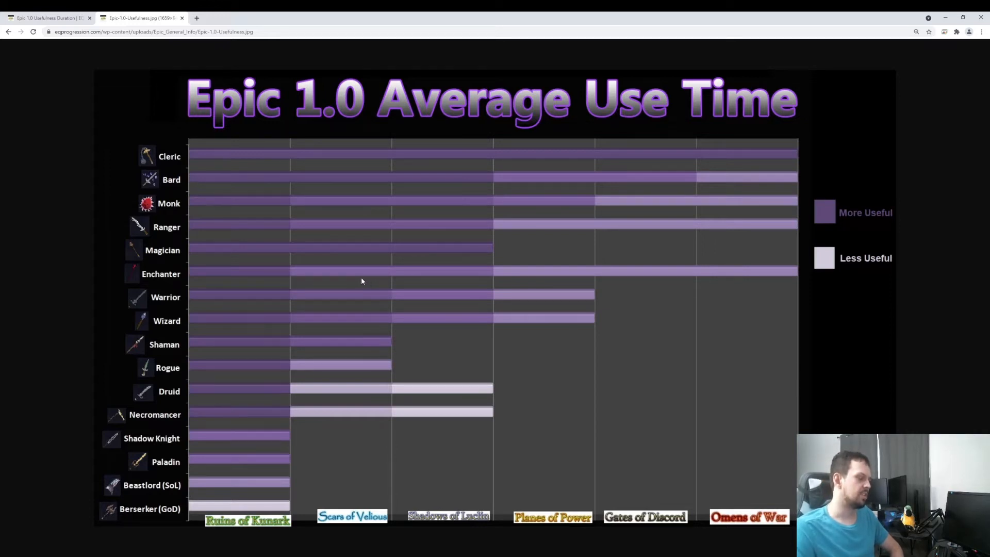
mouse_move(437, 276)
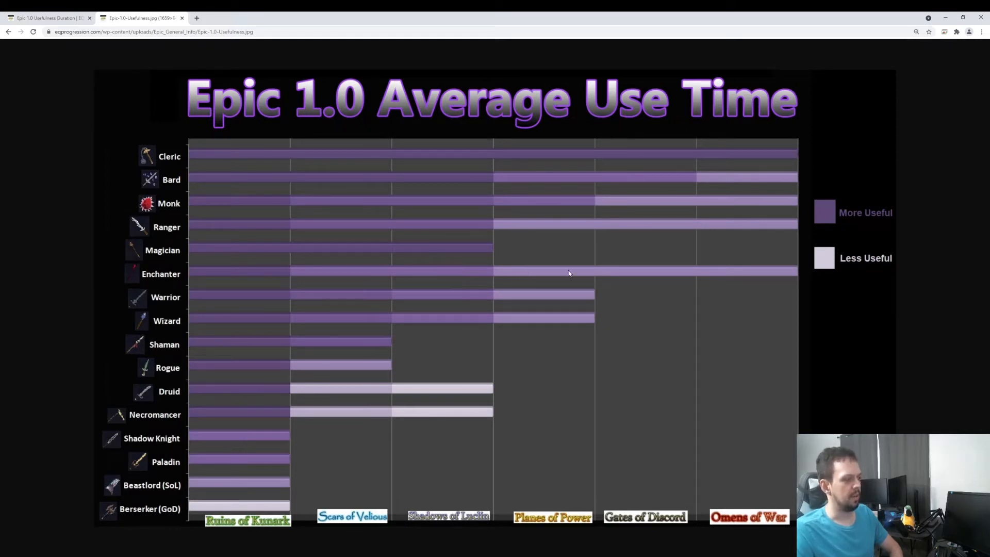
mouse_move(536, 275)
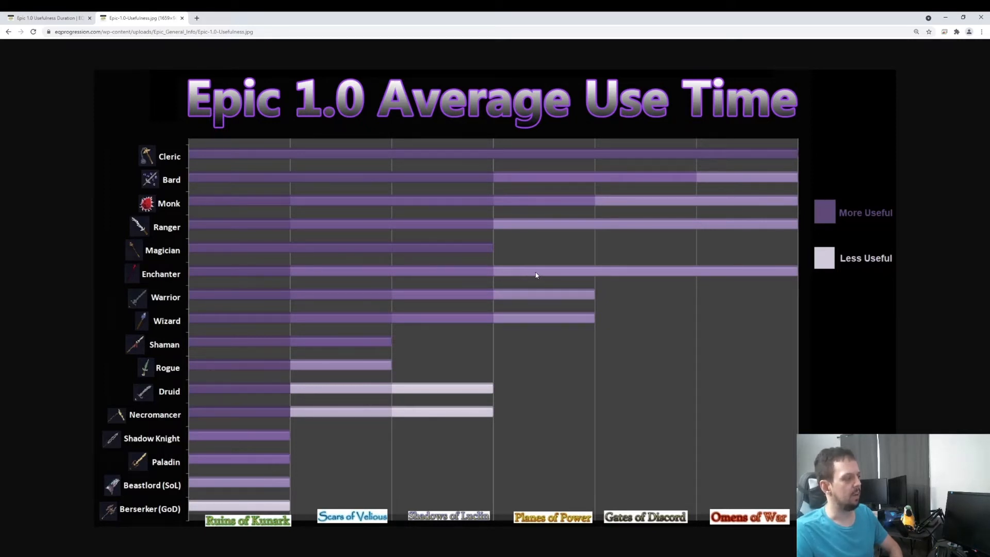
mouse_move(549, 302)
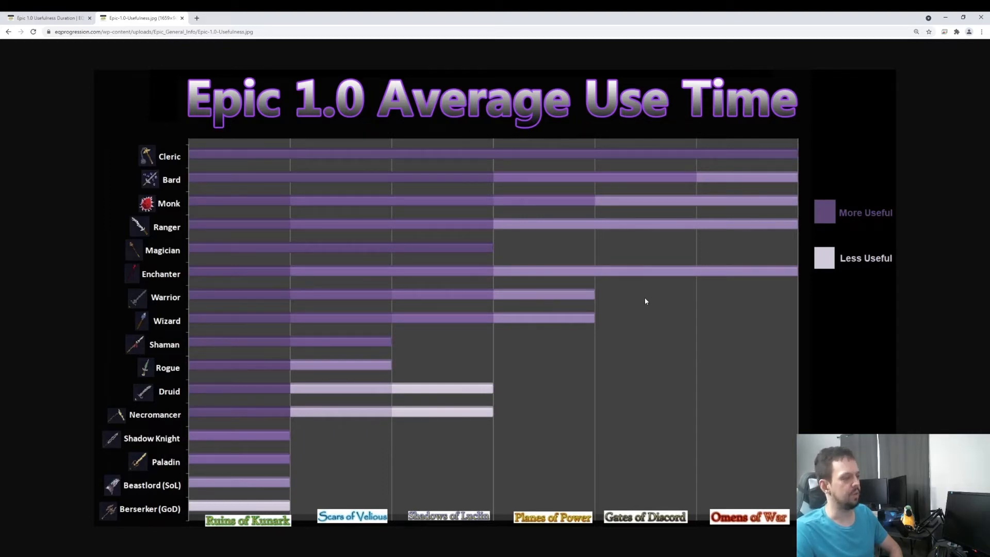
mouse_move(670, 297)
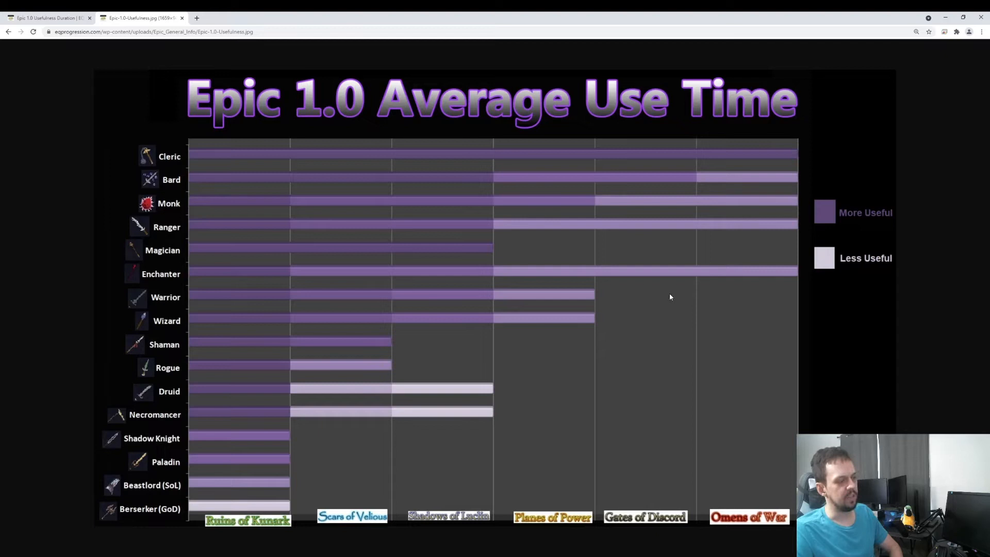
mouse_move(625, 311)
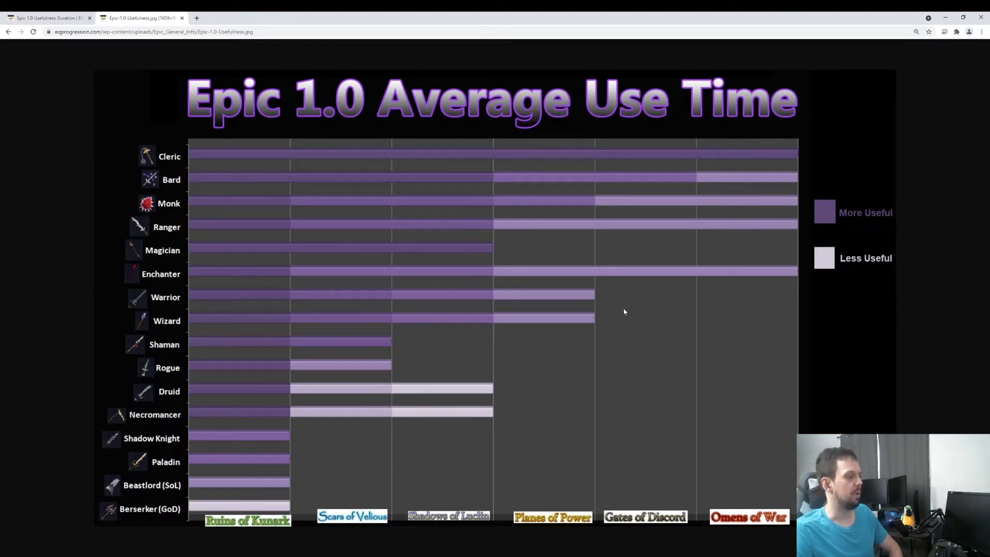
mouse_move(118, 331)
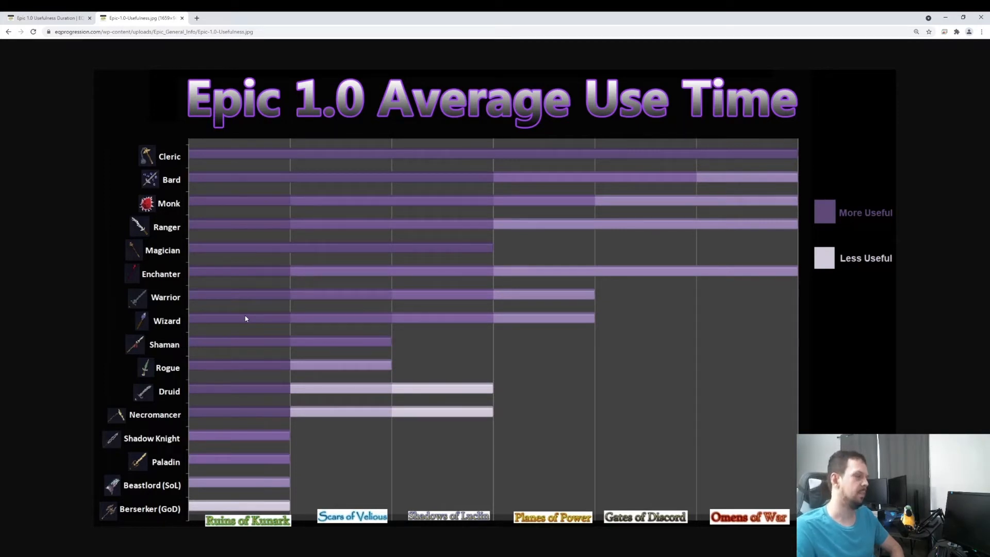
mouse_move(198, 253)
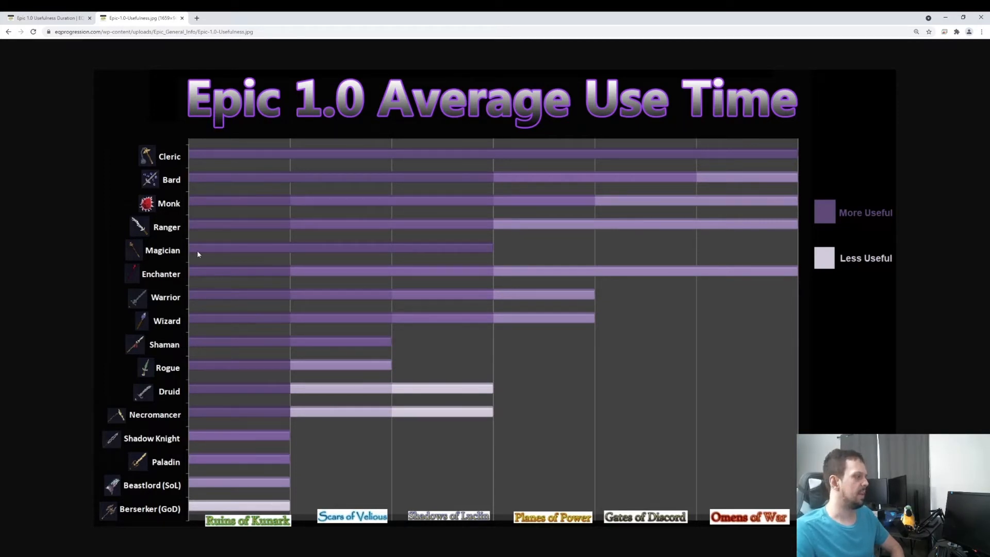
Step: Flip between the chart and article tabs, landing on the Magician–Berserker epic descriptions
left_click(47, 17)
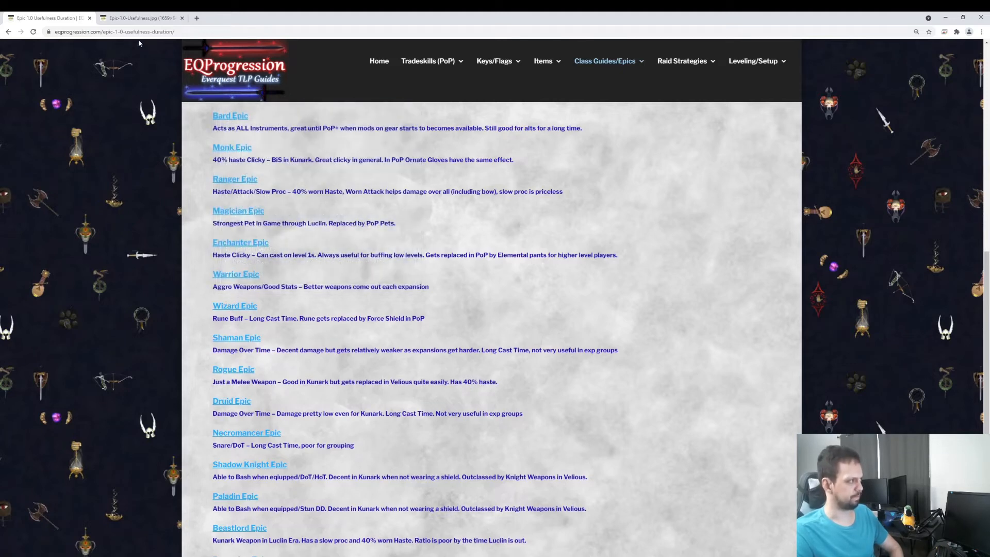
left_click(140, 16)
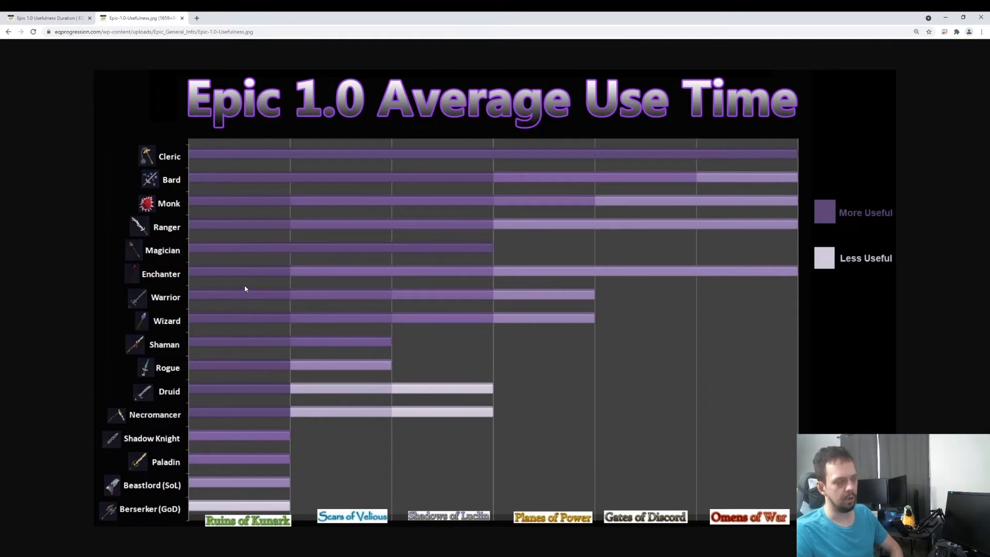
mouse_move(425, 320)
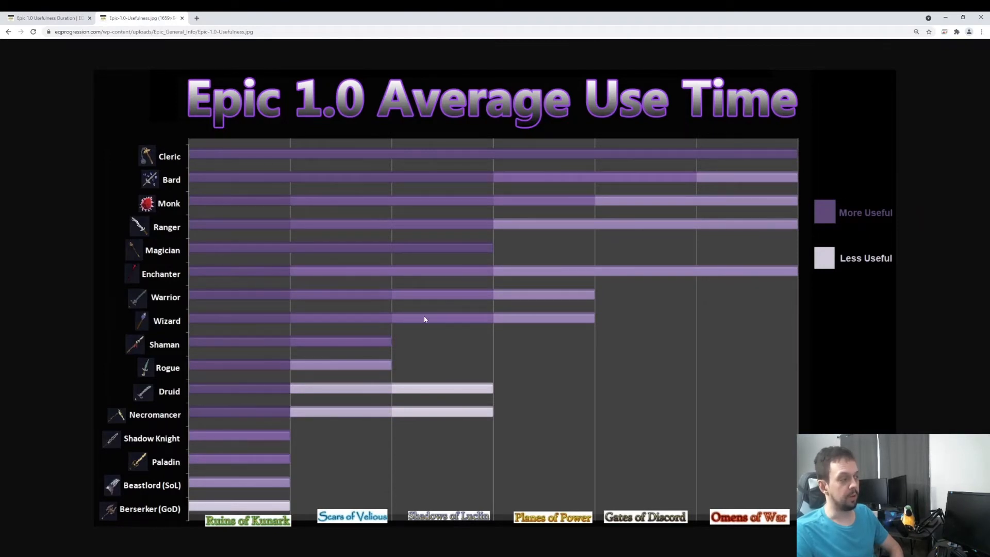
mouse_move(583, 325)
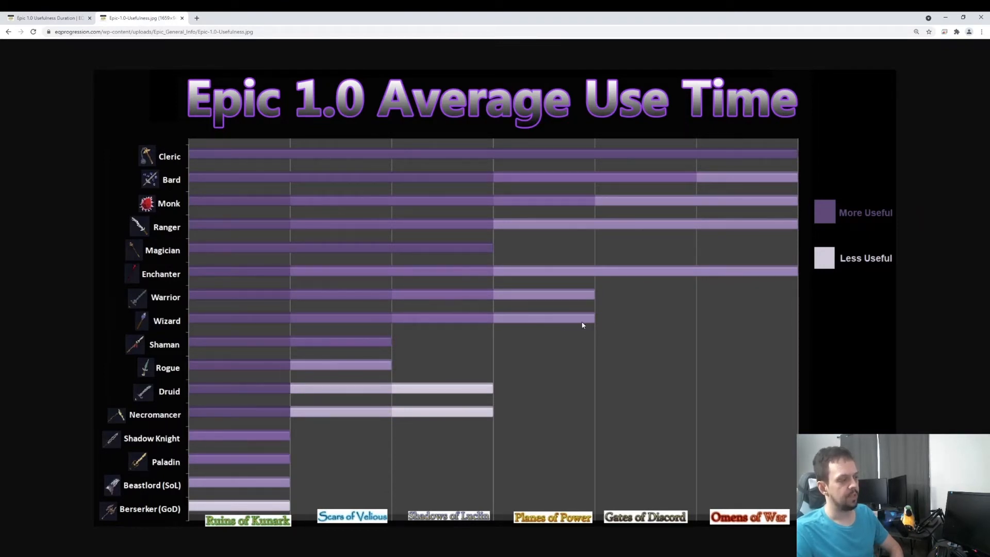
mouse_move(567, 328)
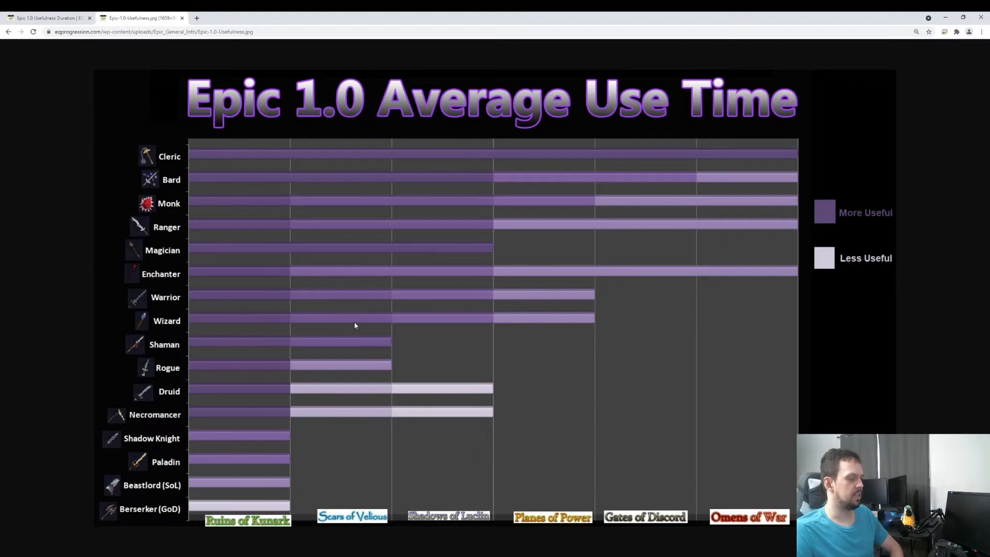
mouse_move(194, 320)
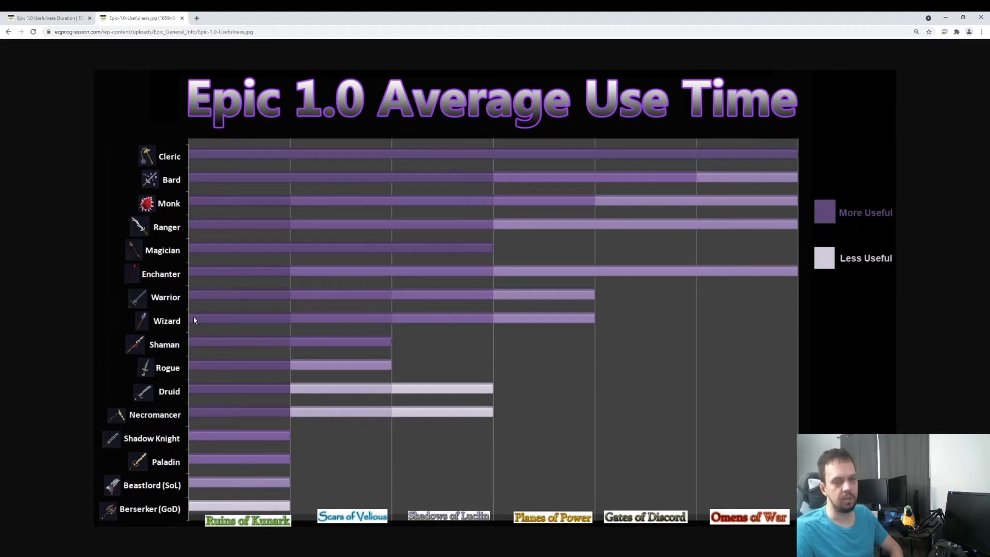
mouse_move(203, 367)
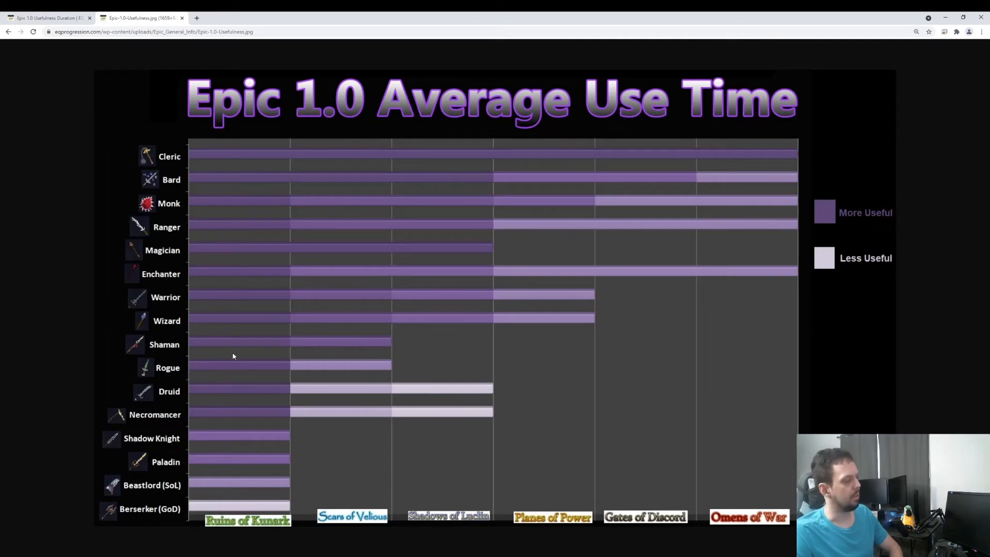
mouse_move(70, 72)
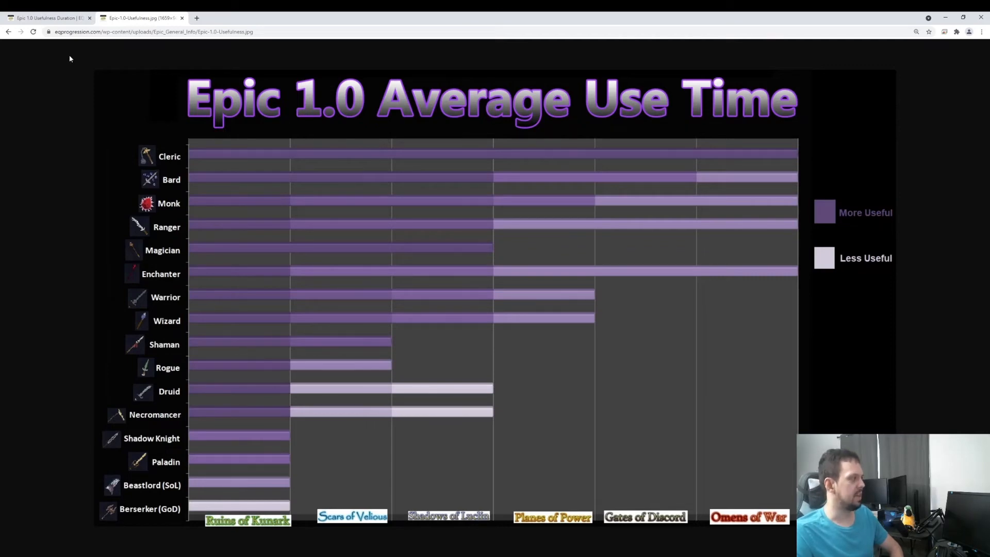
left_click(49, 17)
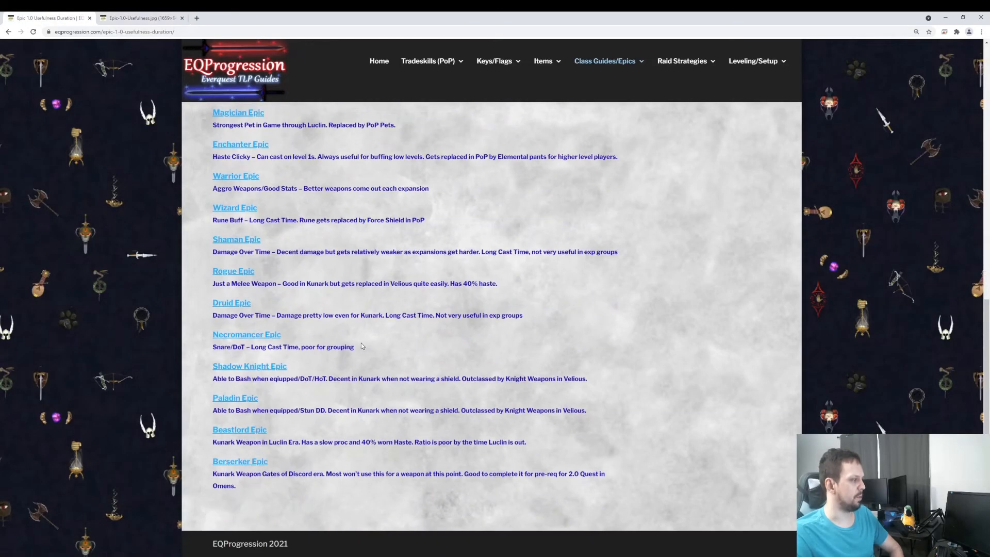
Step: Check the Shaman and Rogue (Ragebringer) epic tooltips, alternating with the usage time chart
left_click(236, 239)
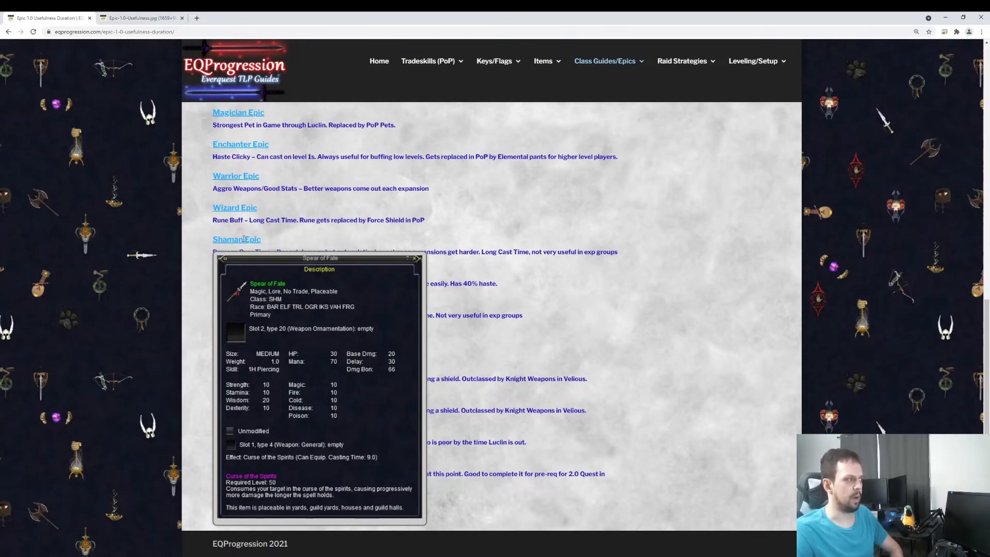
mouse_move(347, 177)
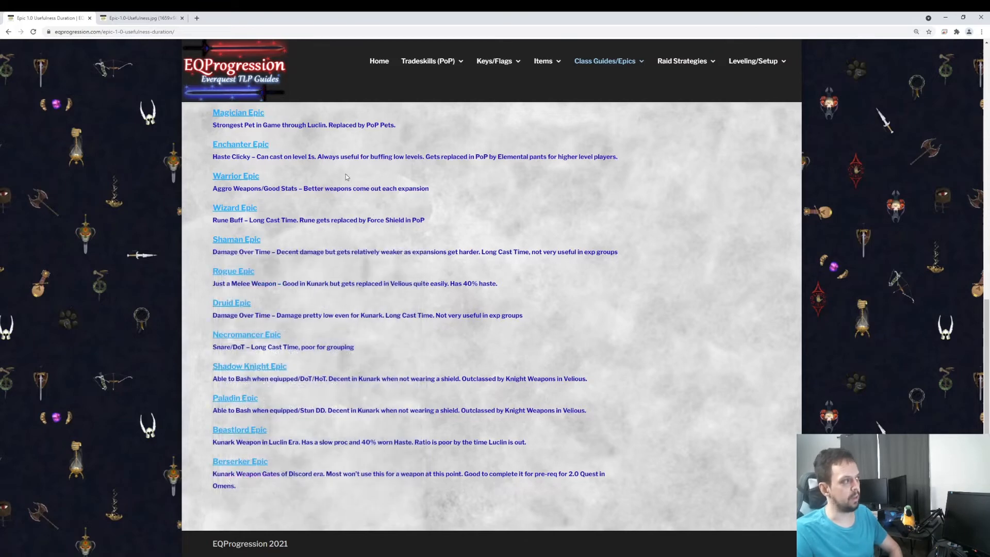
left_click(144, 18)
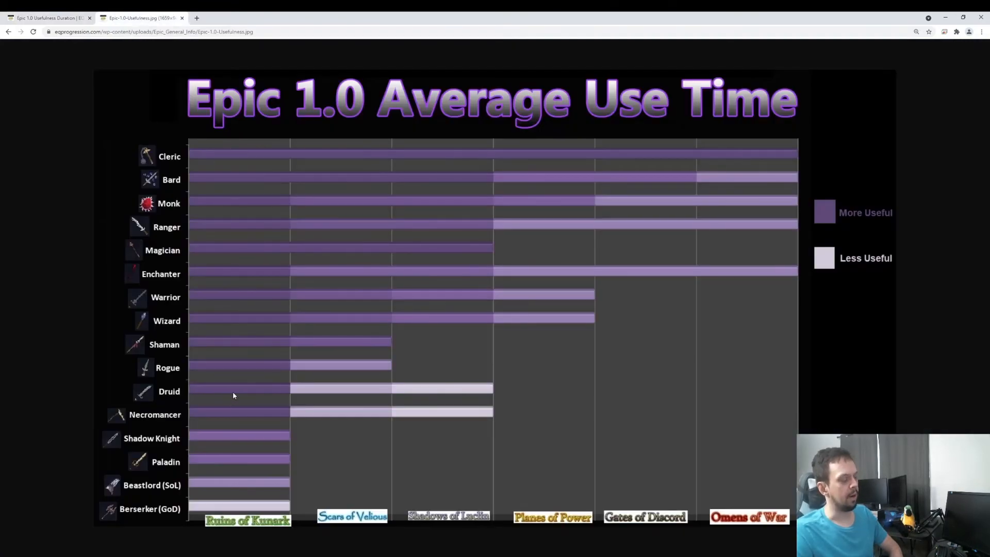
mouse_move(482, 351)
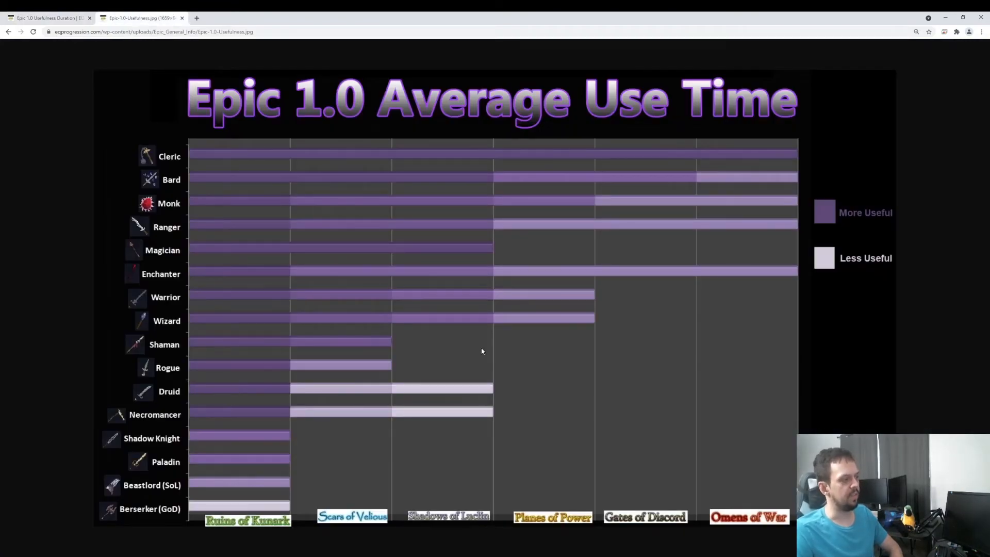
mouse_move(435, 345)
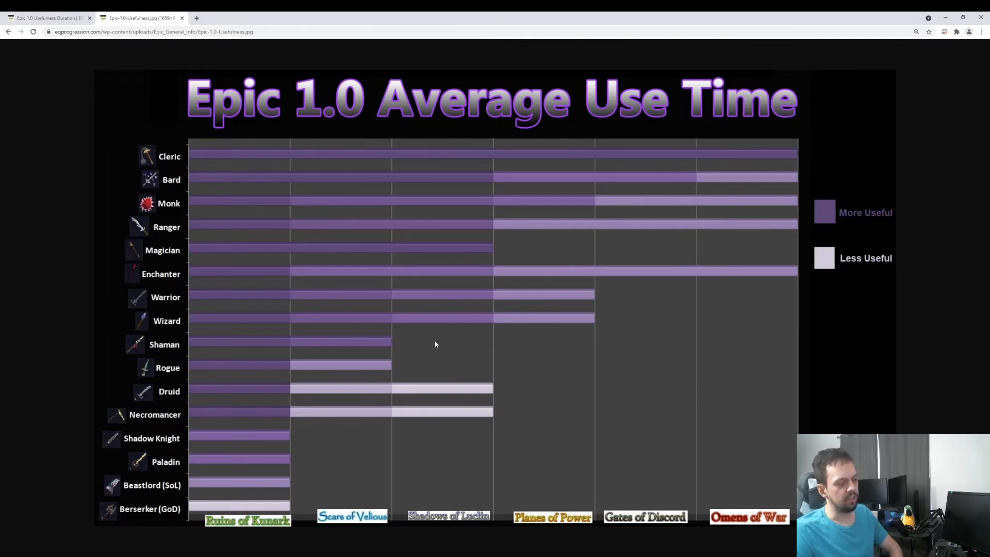
mouse_move(452, 346)
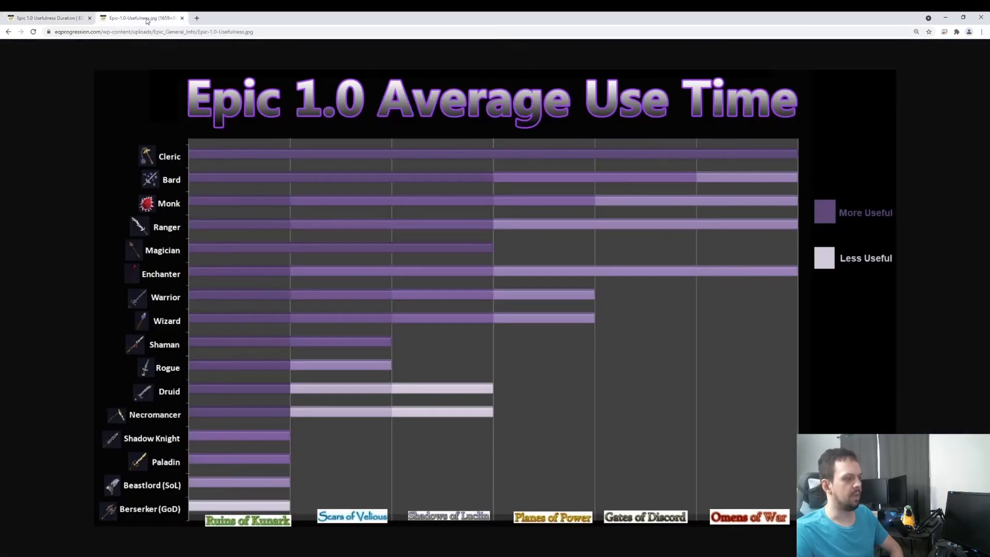
left_click(47, 17)
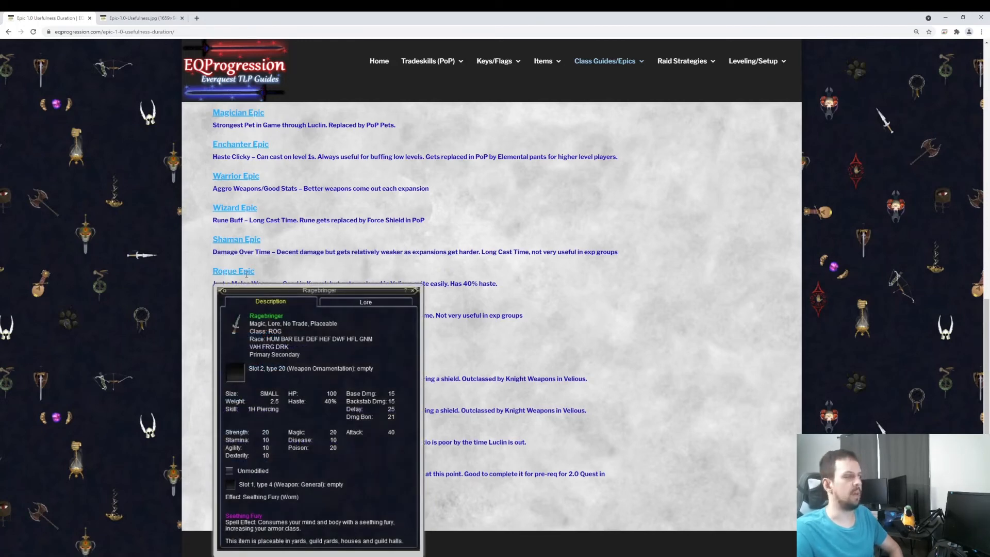
left_click(144, 16)
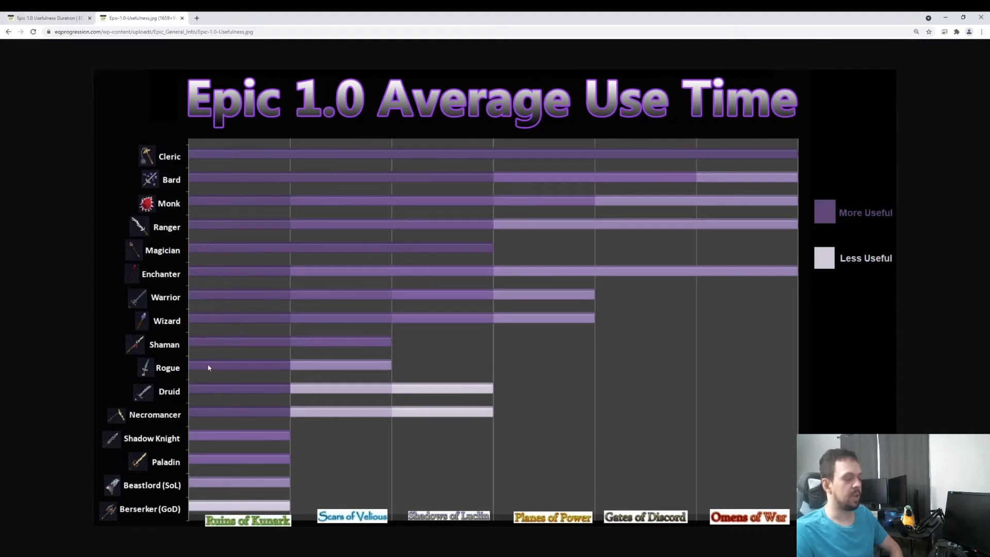
mouse_move(379, 387)
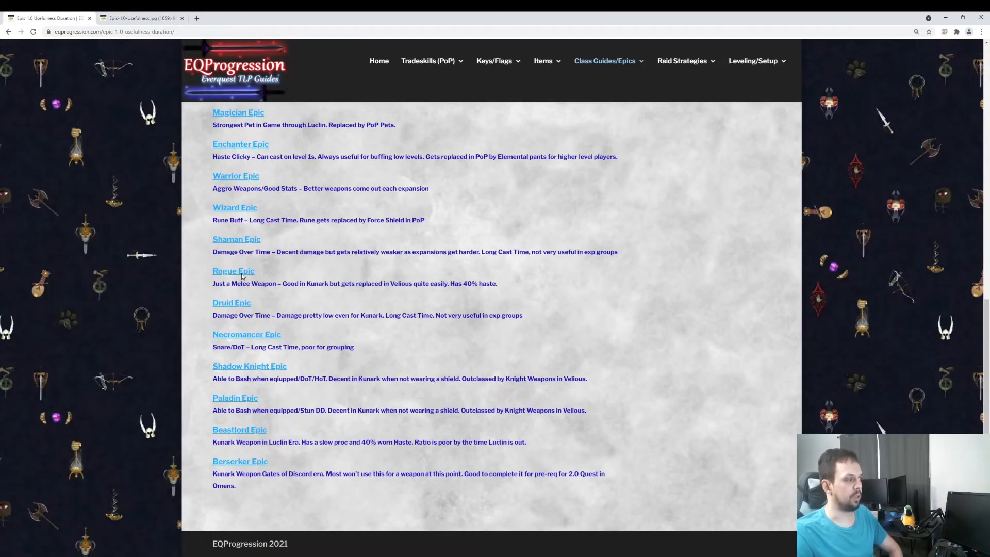
left_click(233, 270)
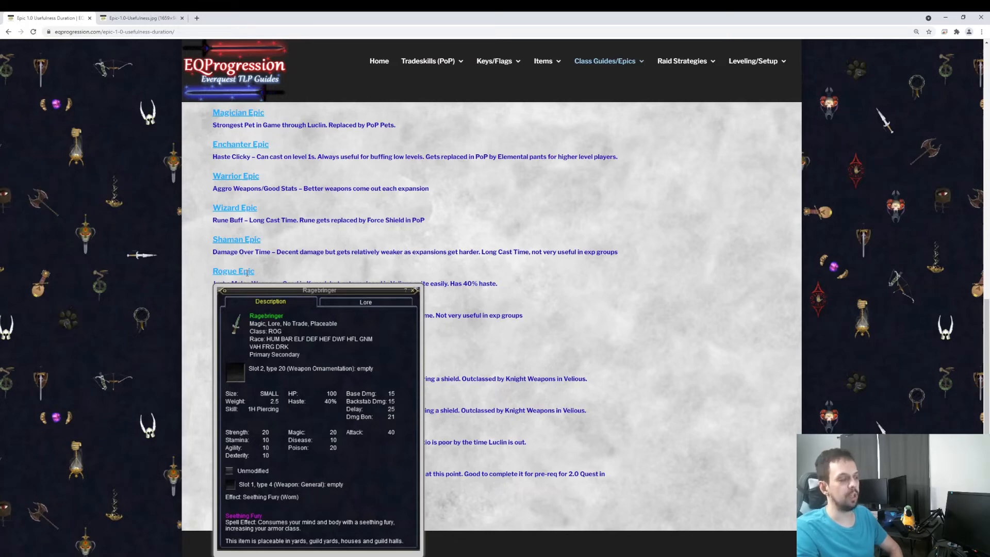
left_click(139, 17)
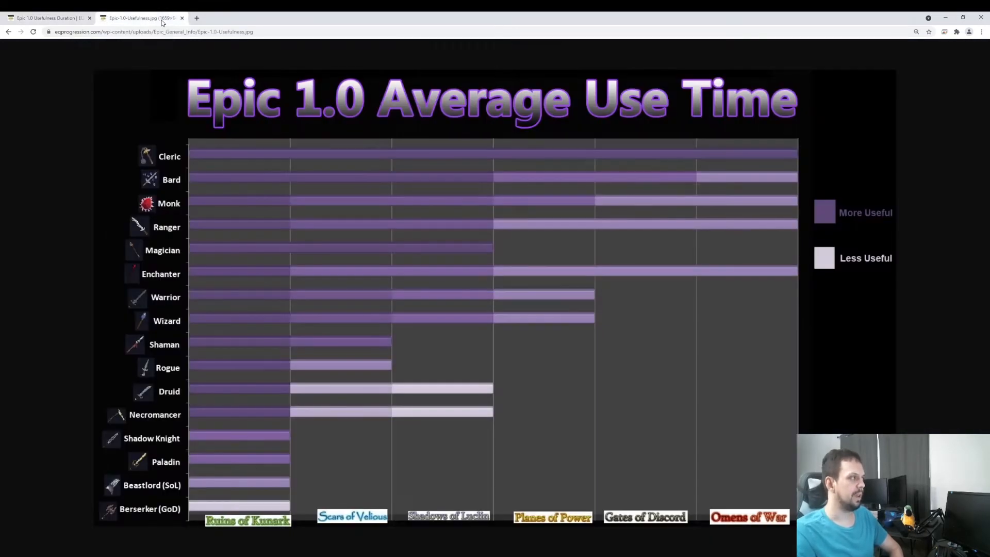
mouse_move(458, 373)
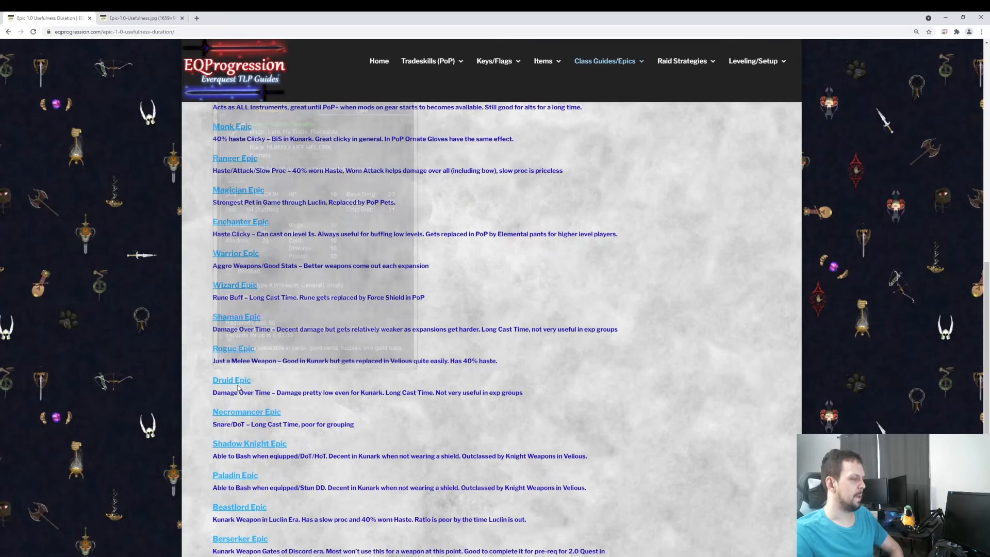
mouse_move(236, 387)
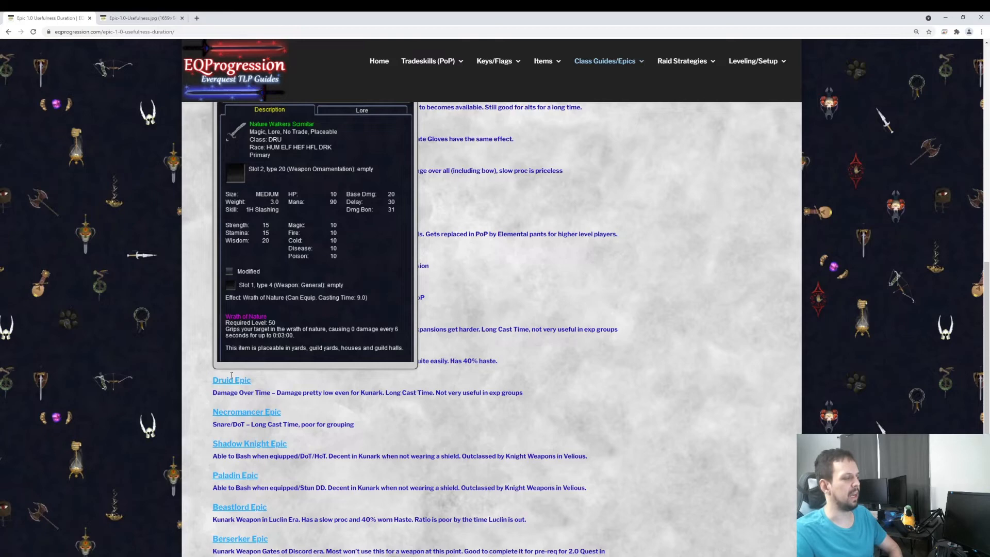
mouse_move(223, 377)
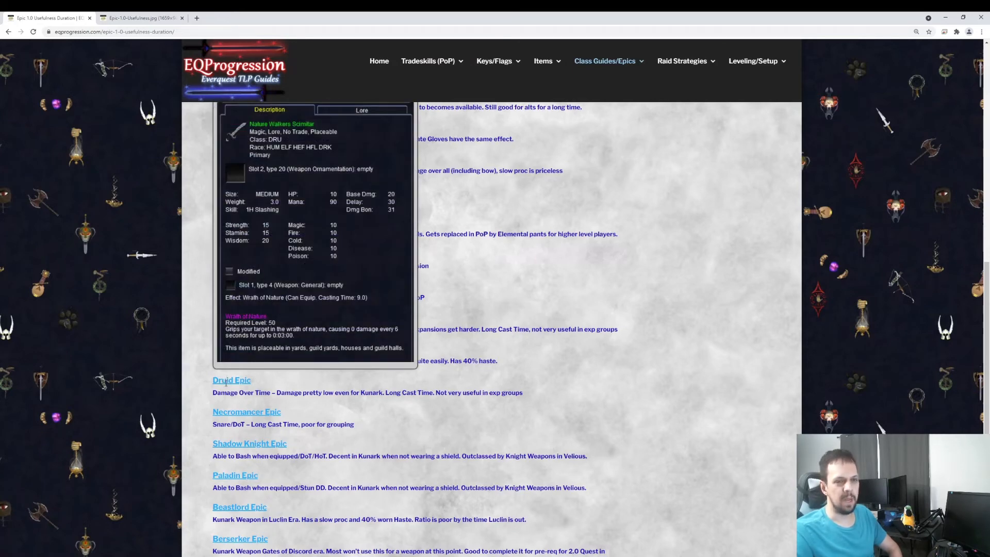
Step: Return to the Epic 1.0 Average Use Time chart after the Druid's Nature Walkers Scimitar stats
left_click(140, 16)
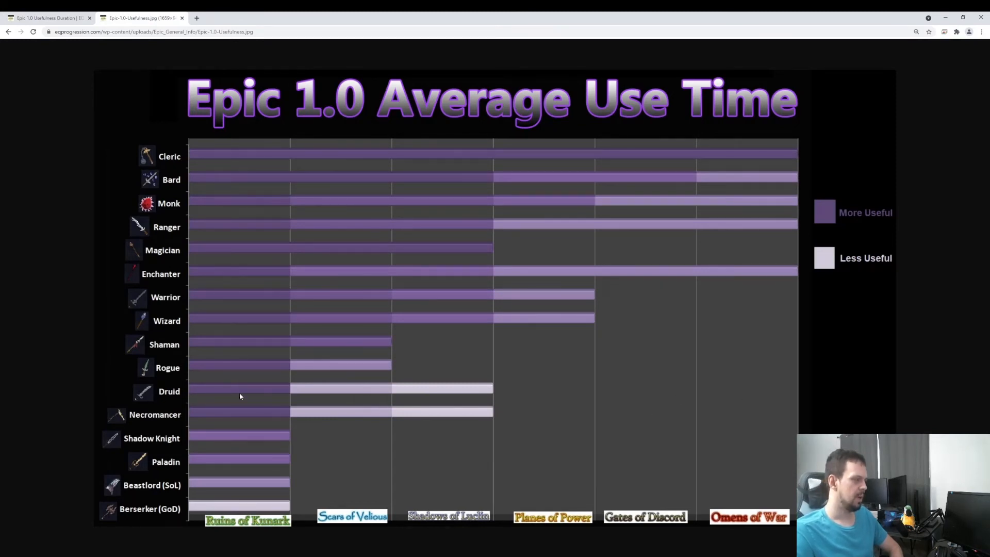
mouse_move(177, 392)
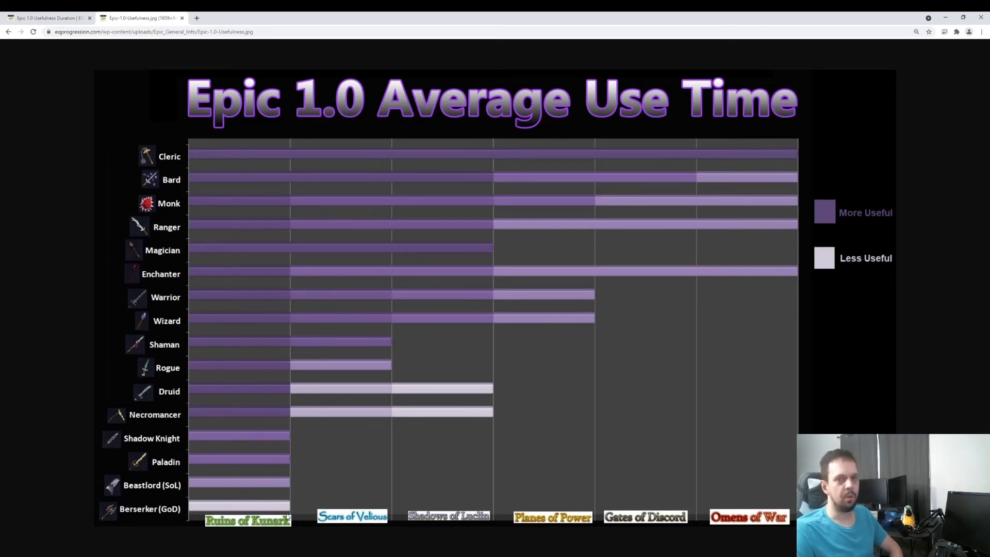
mouse_move(384, 471)
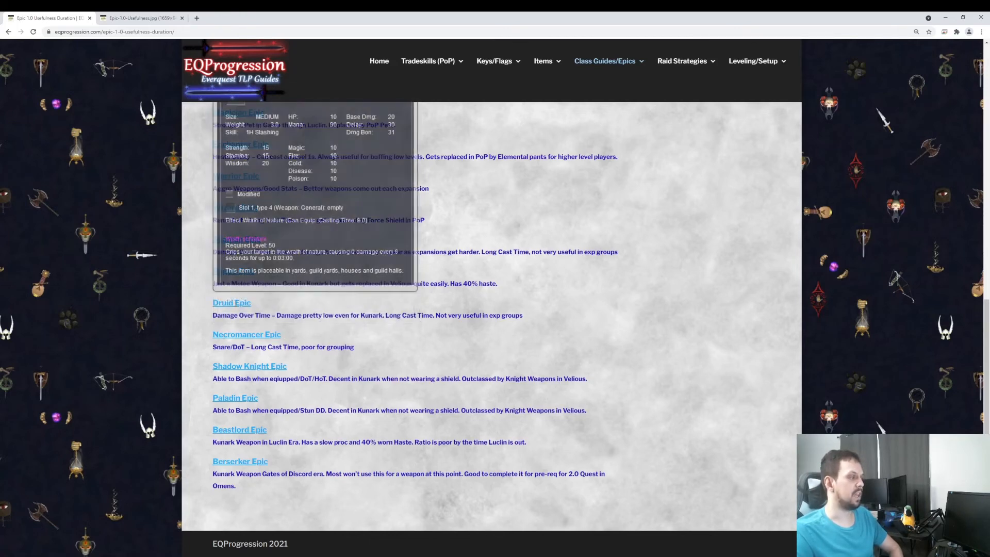
mouse_move(221, 219)
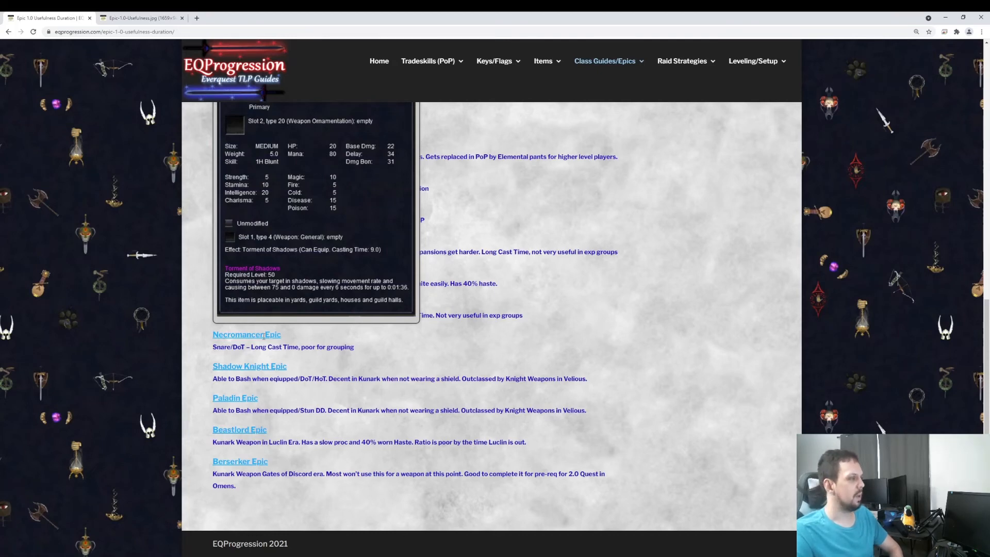
left_click(139, 18)
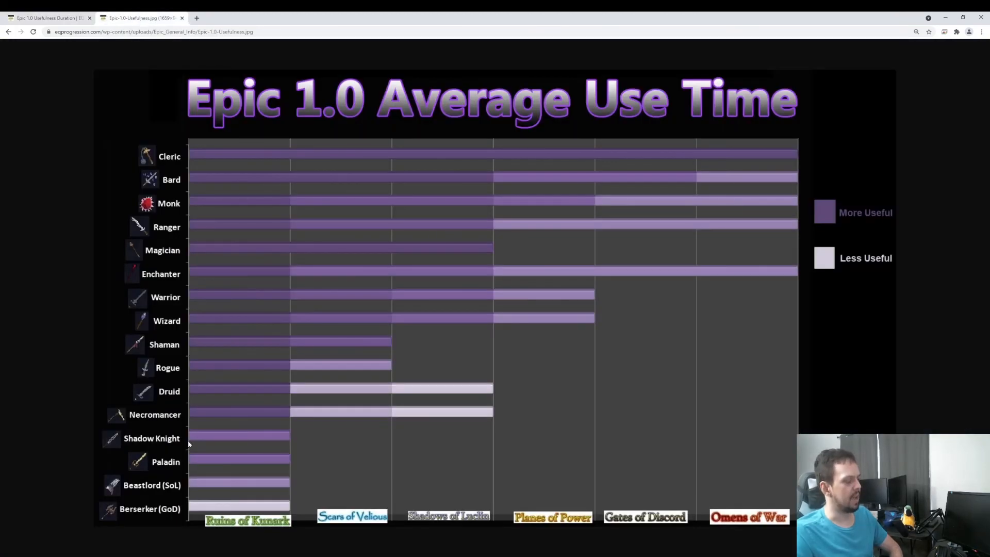
mouse_move(270, 418)
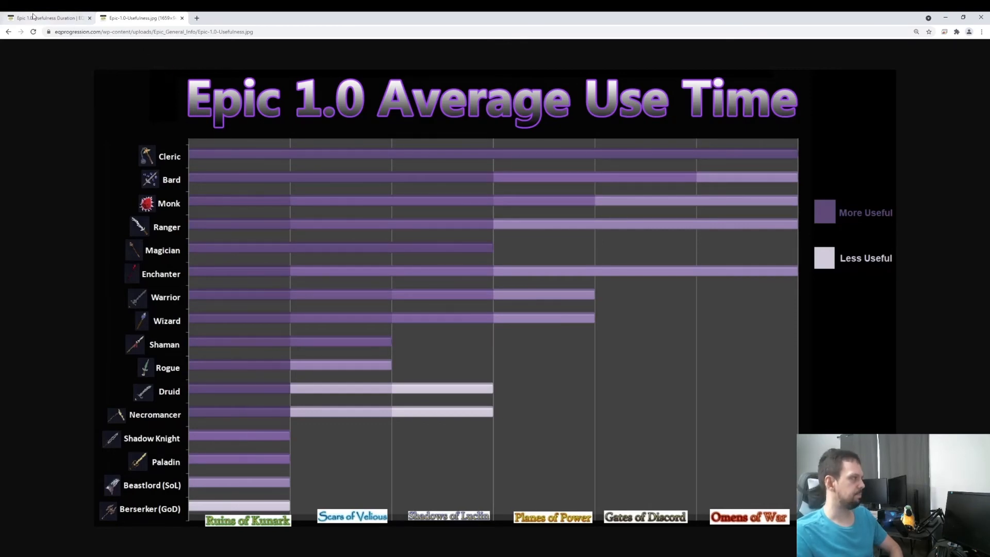
left_click(50, 17)
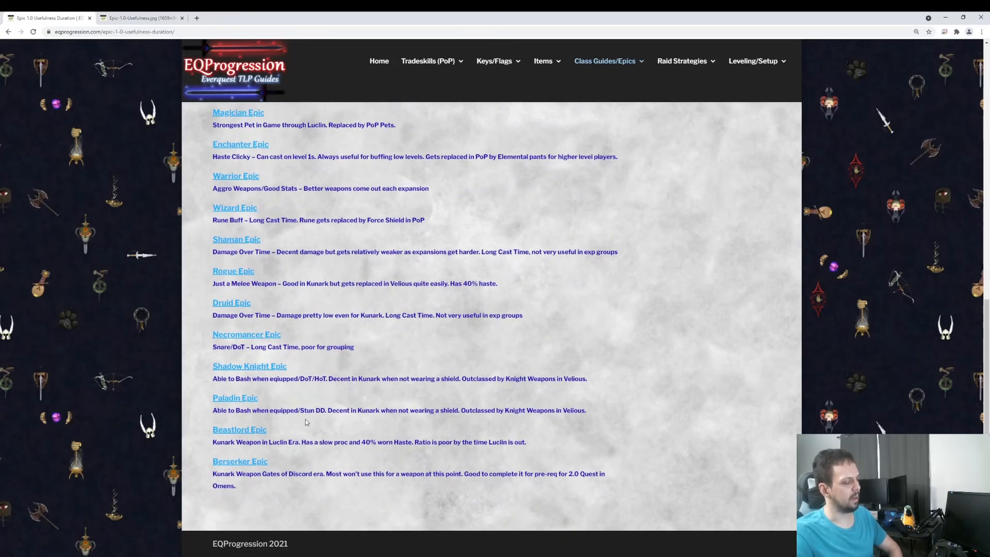
mouse_move(223, 398)
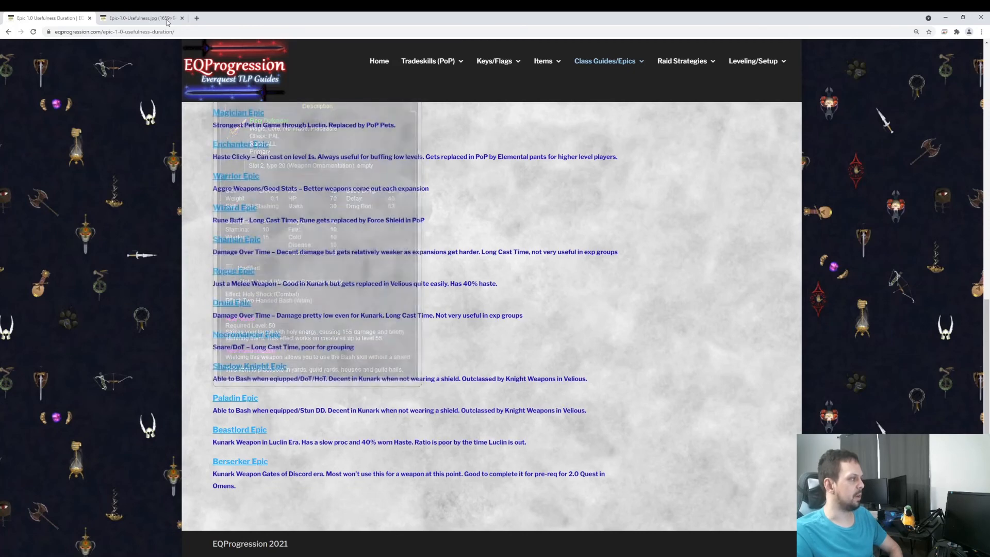
Step: Compare the Shadow Knight, Paladin and Beastlord bars on the chart, then the article
left_click(136, 18)
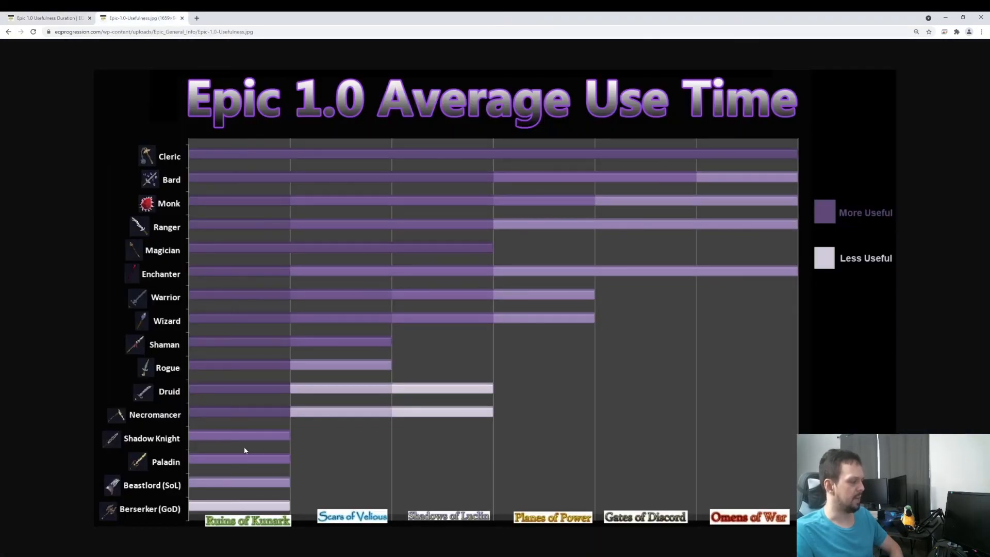
mouse_move(301, 468)
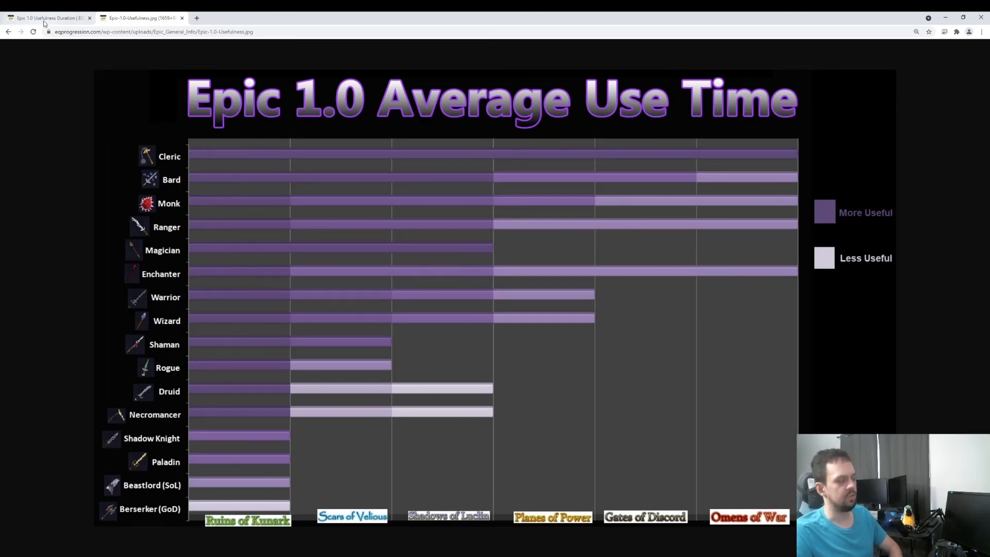
left_click(46, 16)
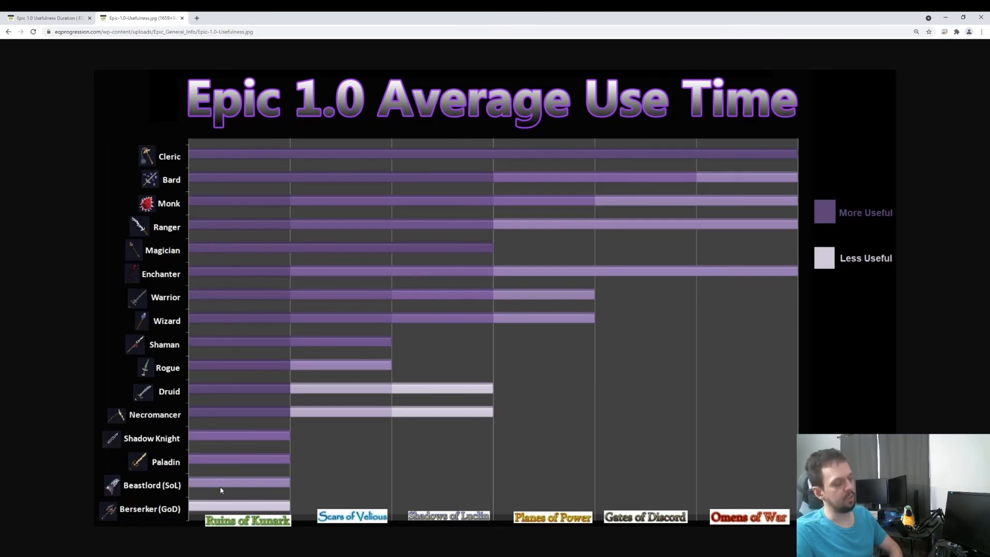
mouse_move(217, 484)
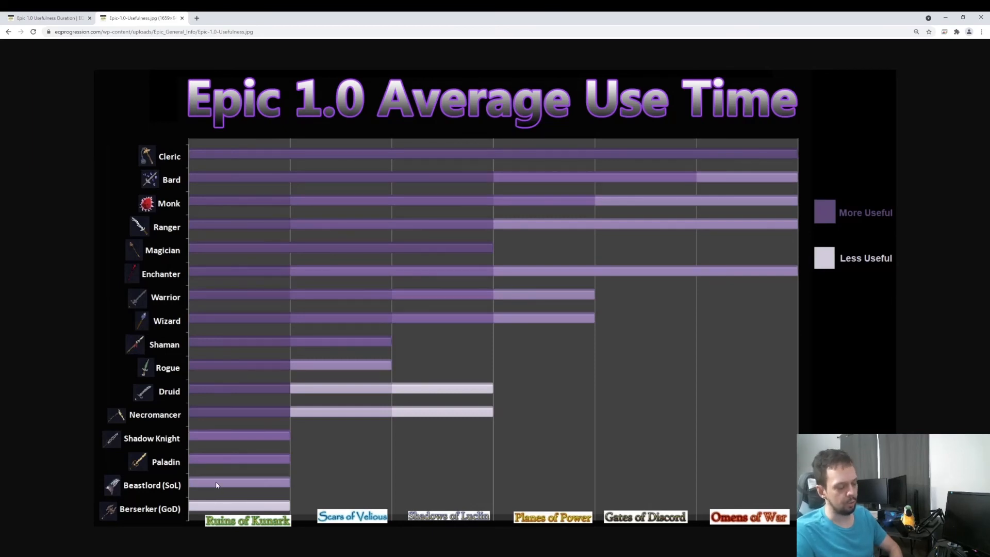
mouse_move(139, 492)
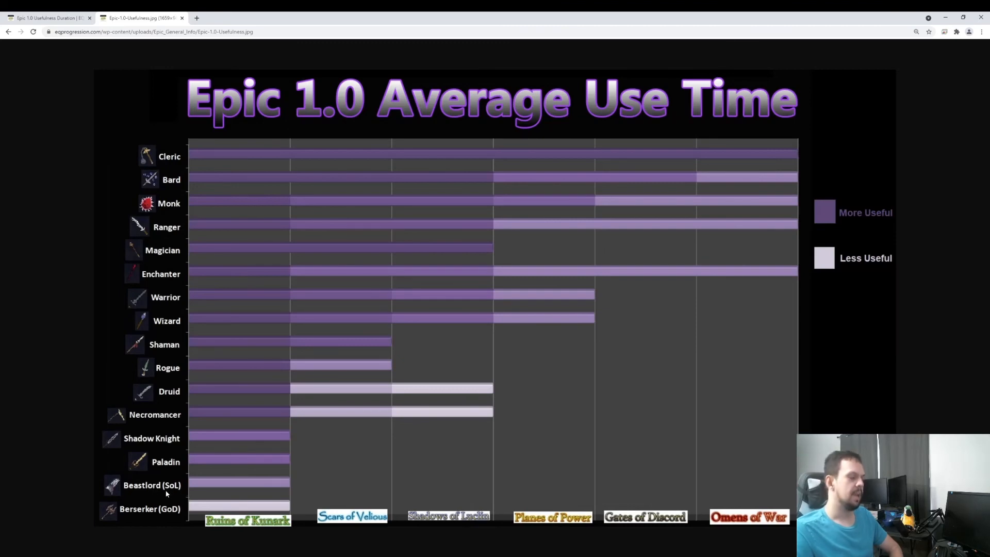
Step: Review the Beastlord's Claw of the Savage Spirit items in the article's epic list
left_click(50, 16)
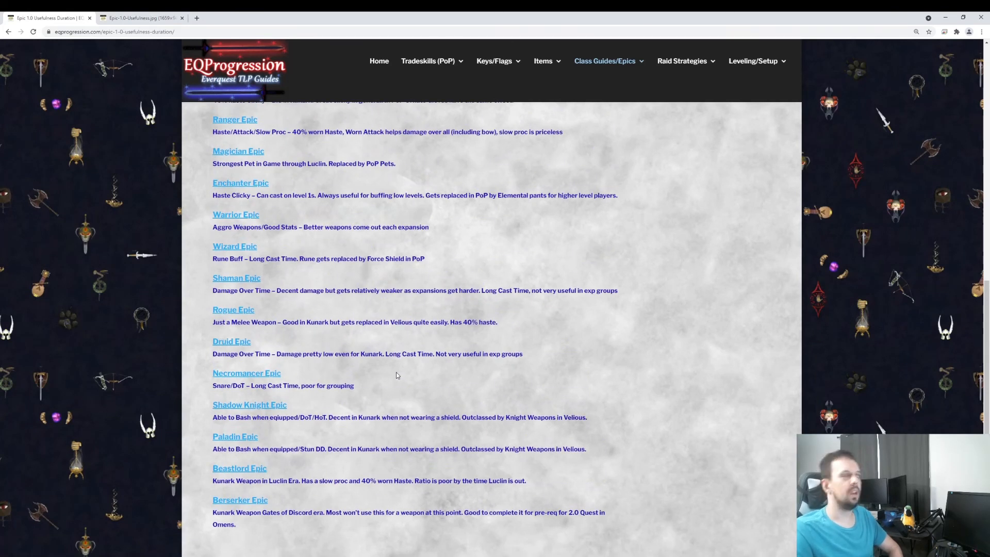
mouse_move(250, 466)
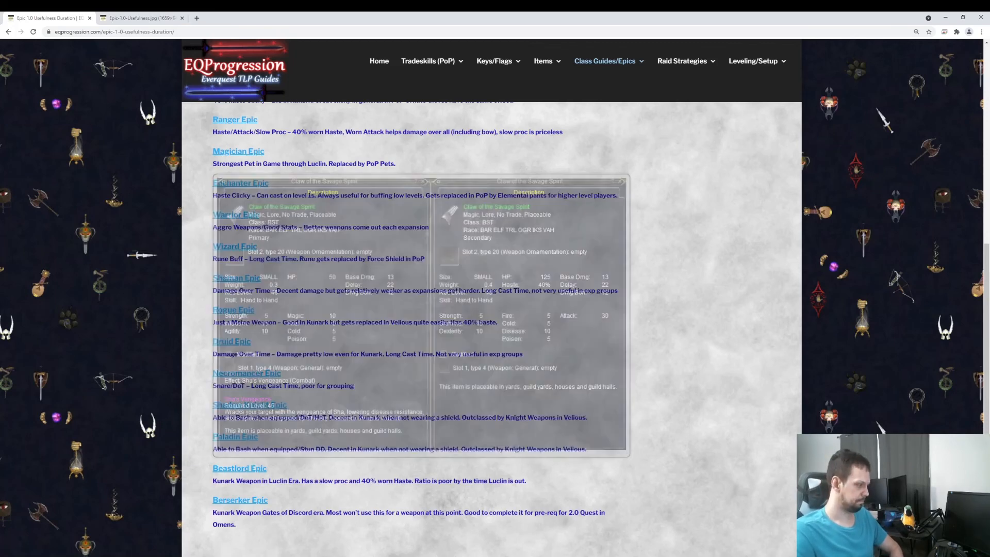
left_click(134, 18)
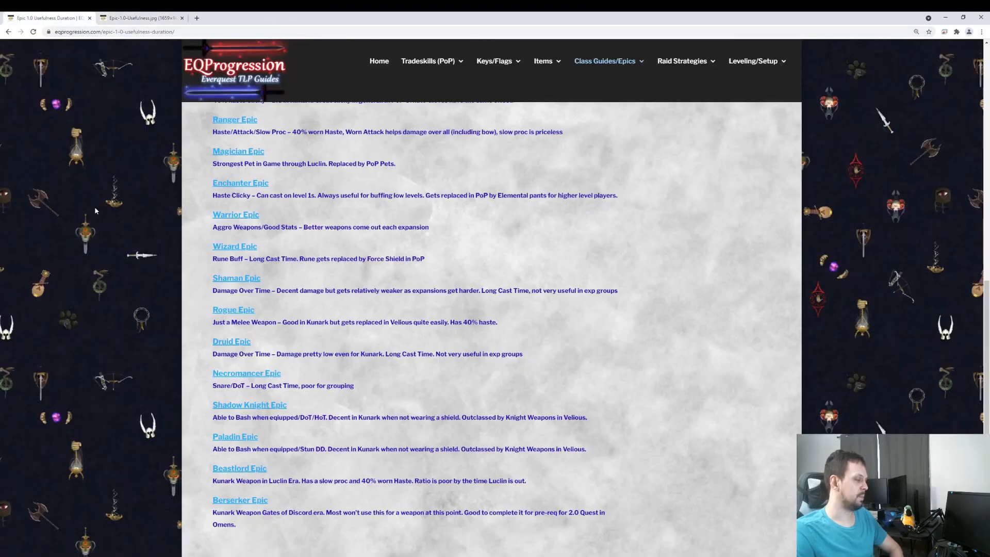
mouse_move(291, 546)
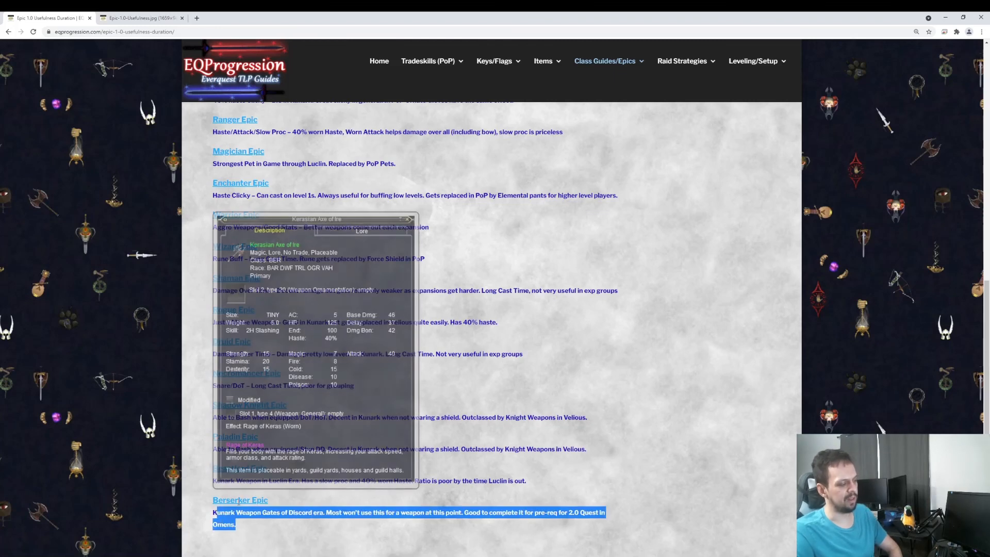
Step: Take a final look at the Berserker row on the Epic 1.0 Average Use Time chart
left_click(145, 17)
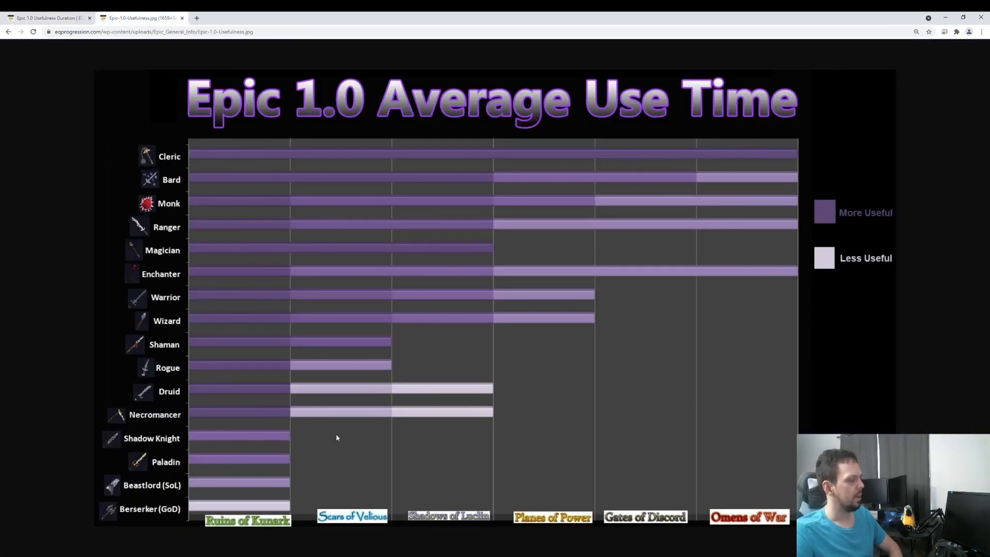
mouse_move(336, 437)
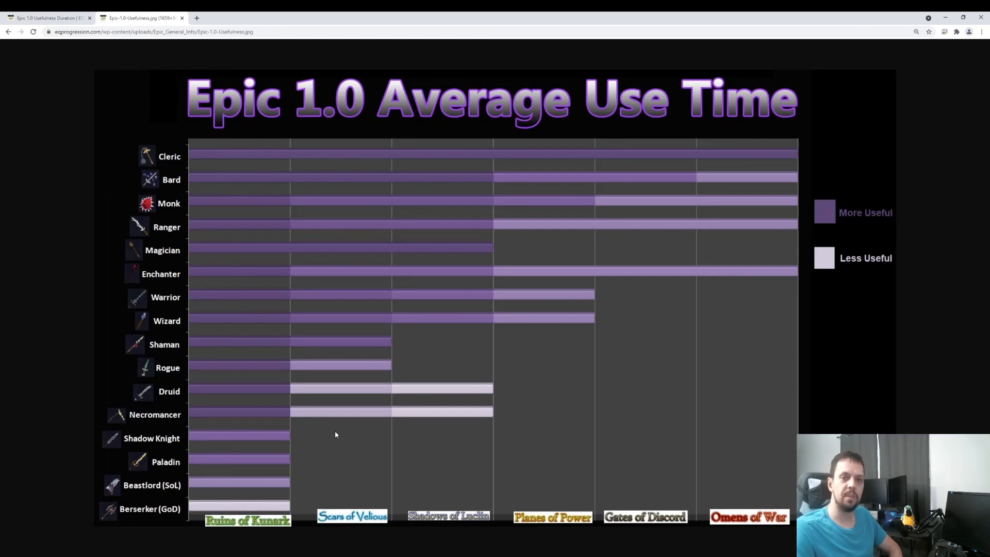
mouse_move(475, 368)
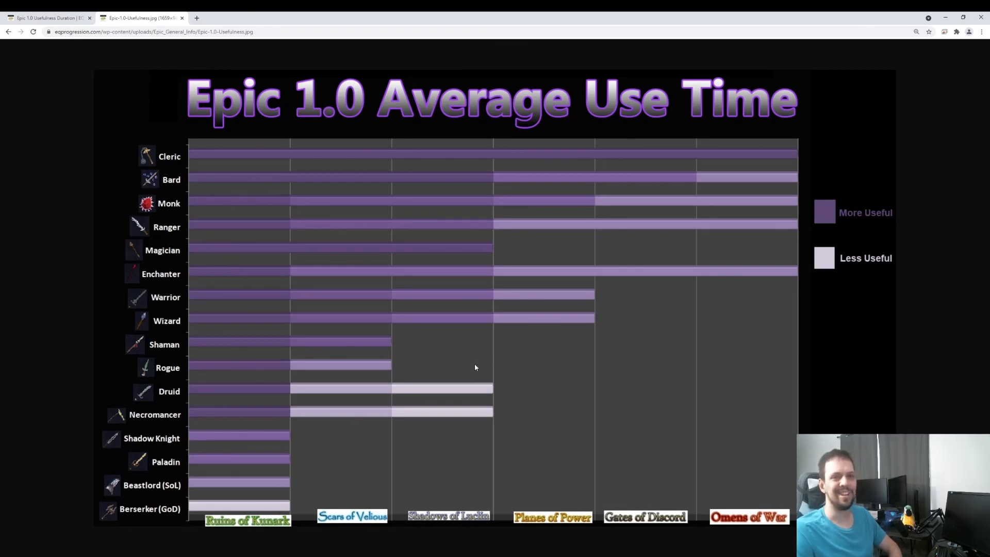